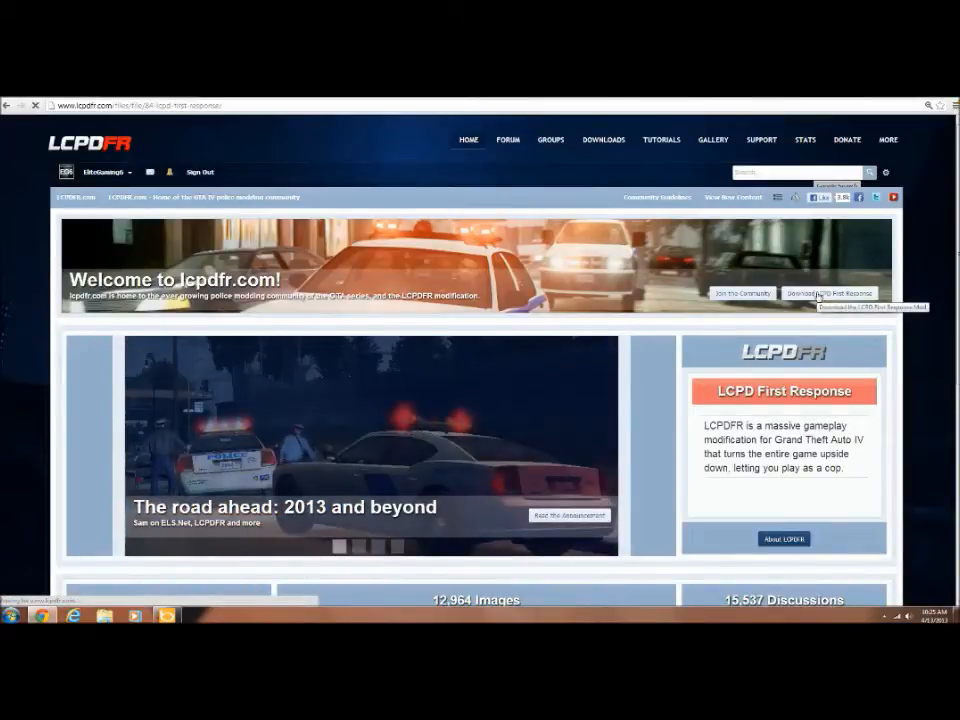
- Download the LCPD First Response 0.95 RC2-R2 installer (095RC2R2.exe) after agreeing to the disclaimer
{"action": "left_click", "coordinate": [830, 293]}
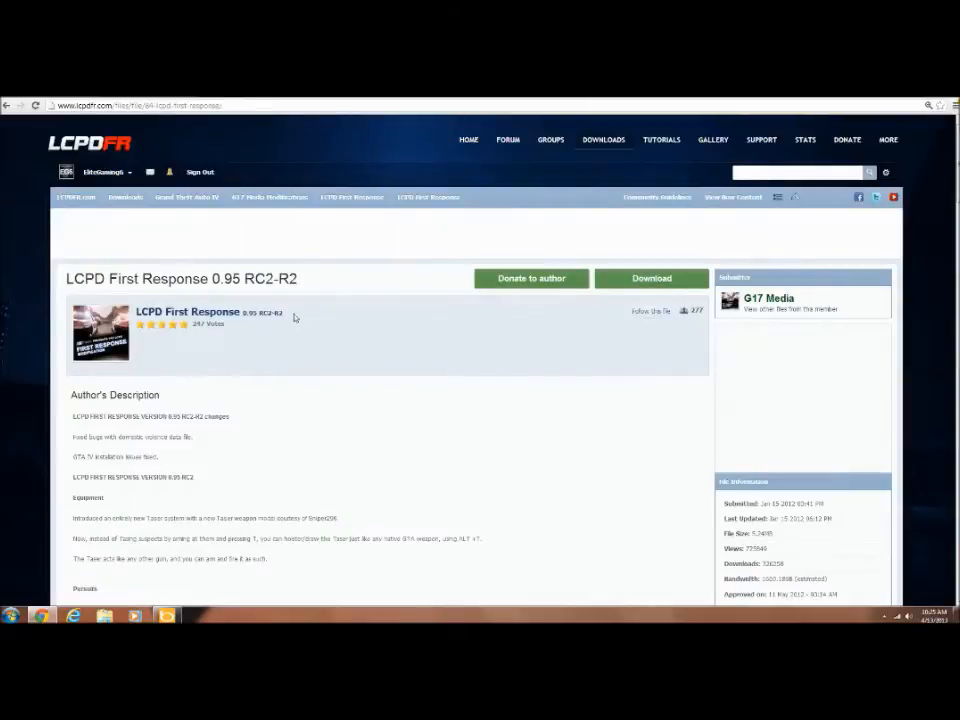
{"action": "mouse_move", "coordinate": [536, 573]}
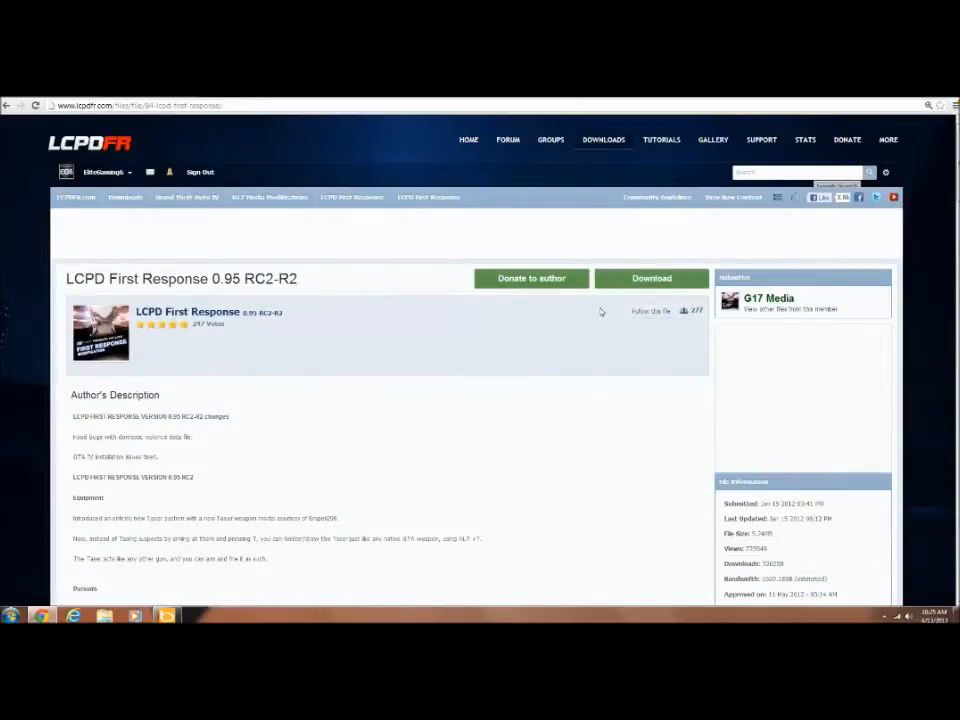
{"action": "left_click", "coordinate": [651, 278]}
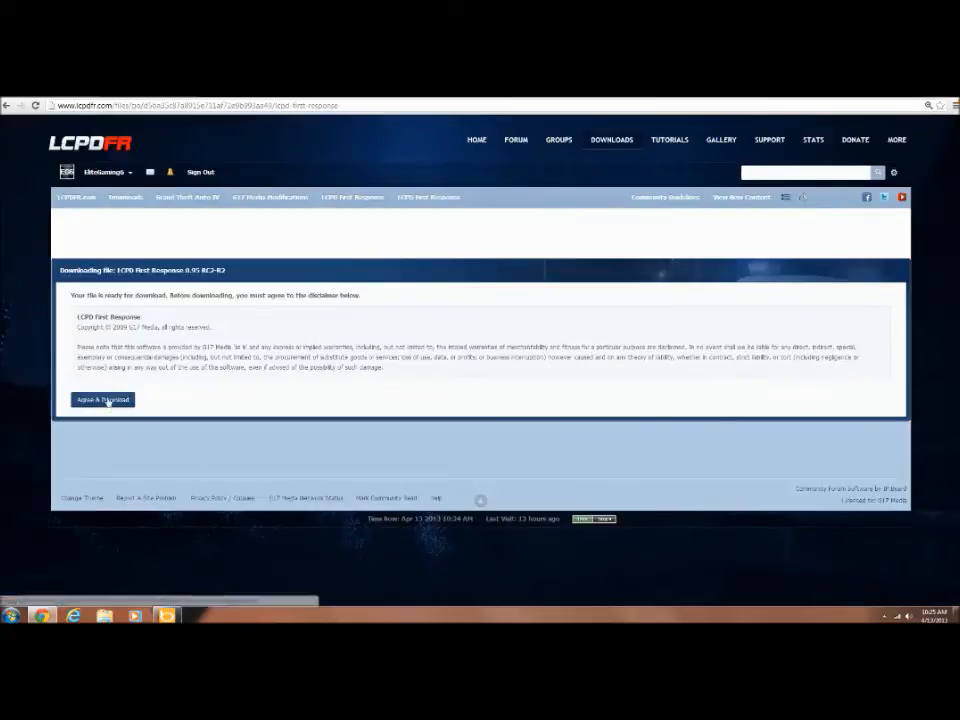
{"action": "left_click", "coordinate": [102, 399]}
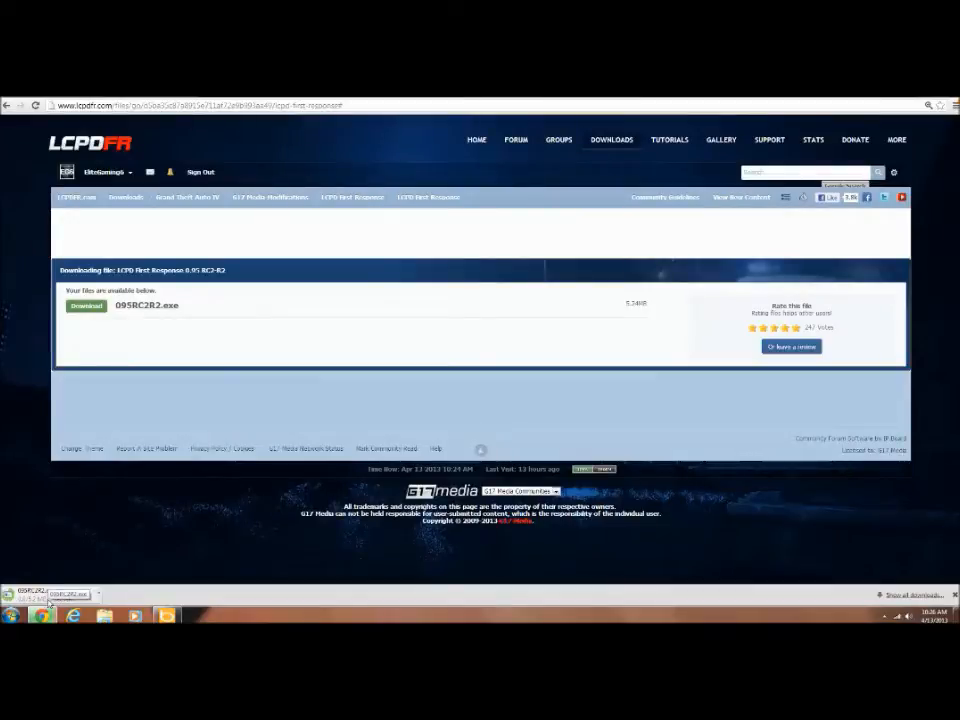
- Run 095RC2R2.exe past the security warning, centre the wizard, and advance past the welcome page
{"action": "left_click", "coordinate": [50, 595]}
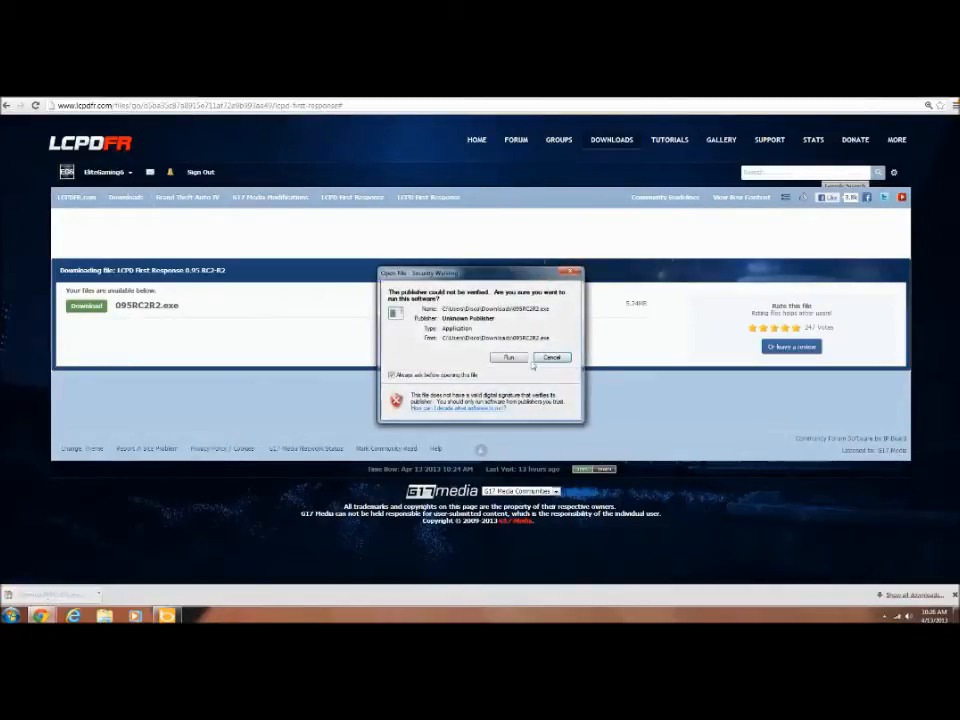
{"action": "left_click", "coordinate": [508, 357]}
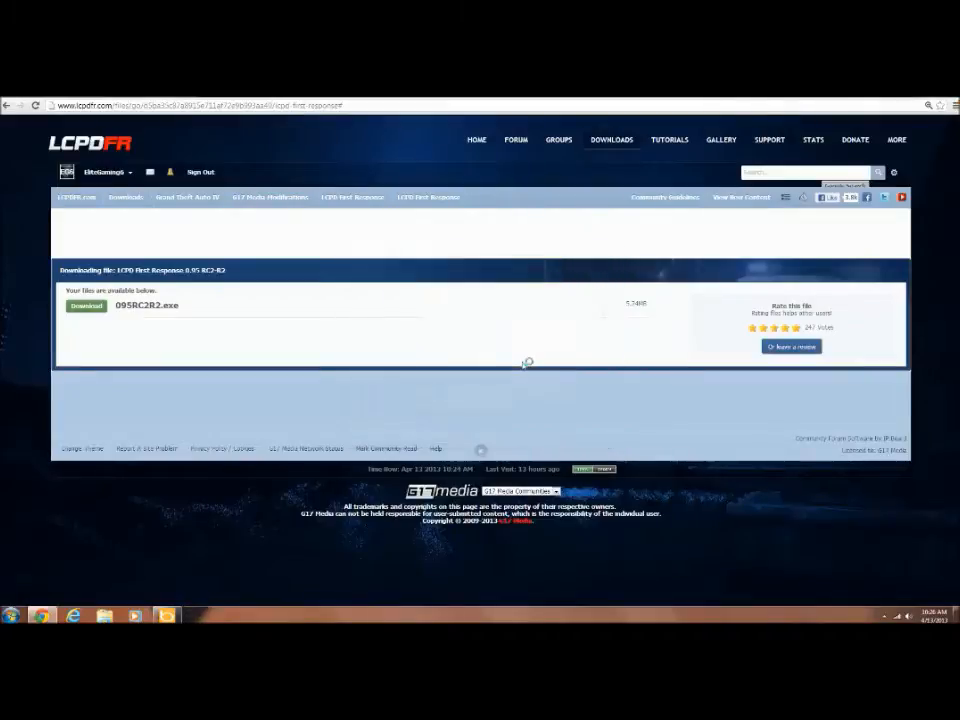
{"action": "mouse_move", "coordinate": [488, 368]}
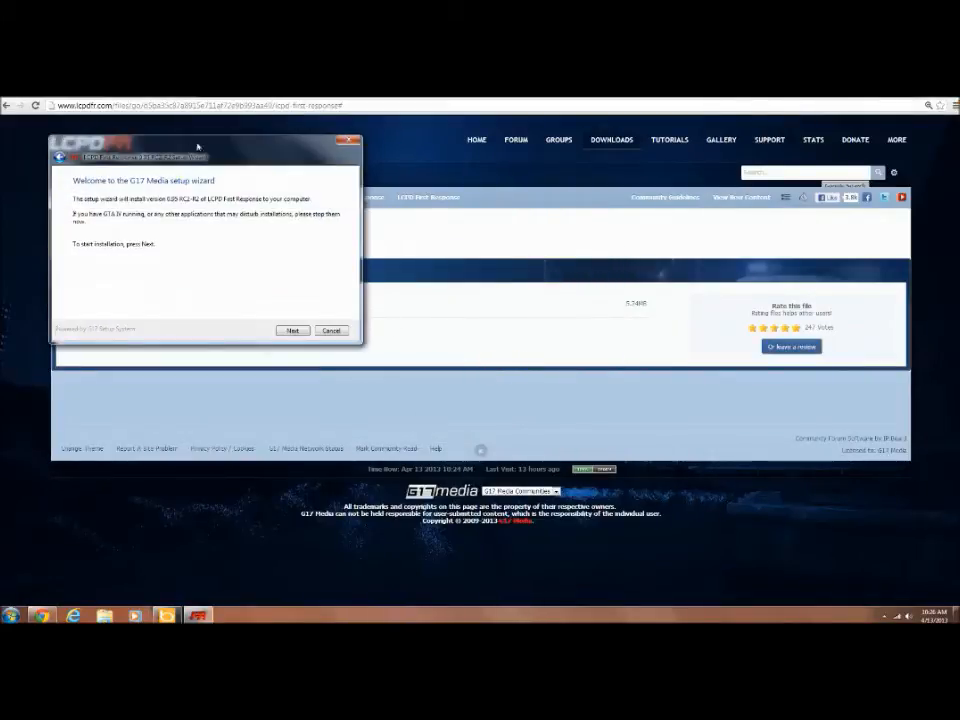
{"action": "left_click_drag", "start_coordinate": [205, 147], "coordinate": [332, 213]}
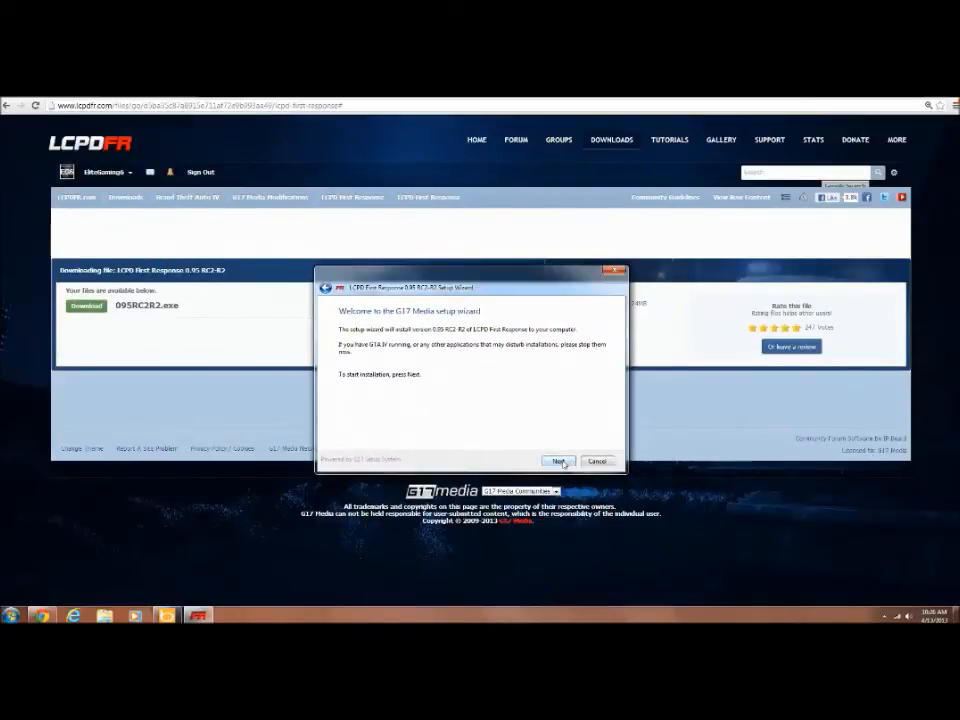
{"action": "left_click", "coordinate": [558, 461]}
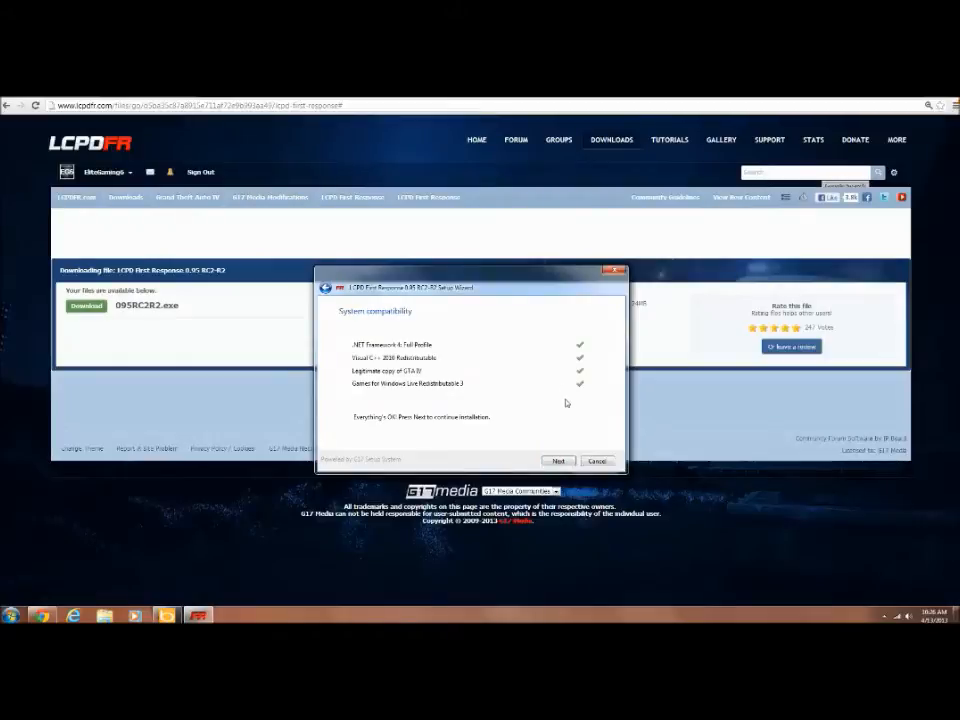
- Browse to C:\Program Files (x86)\Steam\SteamApps\common\Grand Theft Auto IV\GTAIV as the destination
{"action": "left_click", "coordinate": [558, 461]}
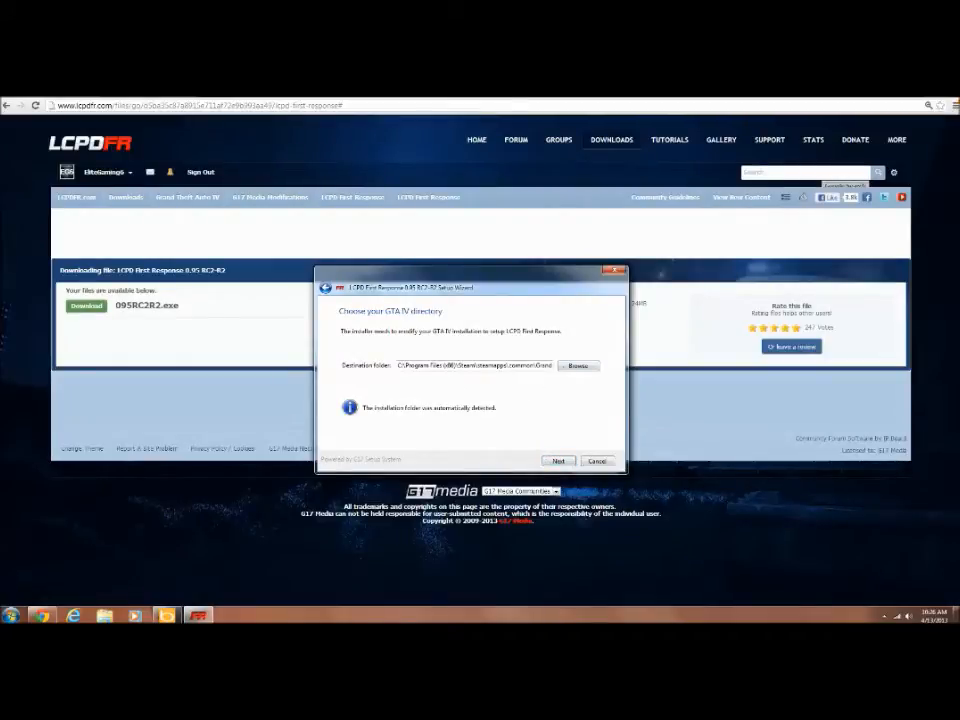
{"action": "left_click", "coordinate": [578, 365]}
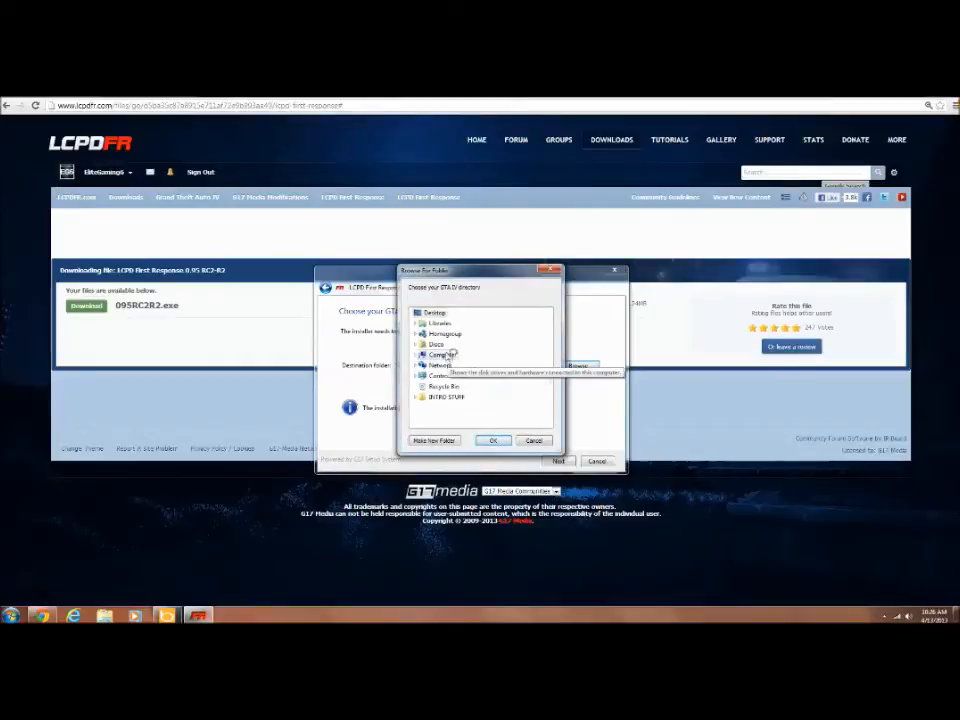
{"action": "left_click", "coordinate": [424, 355]}
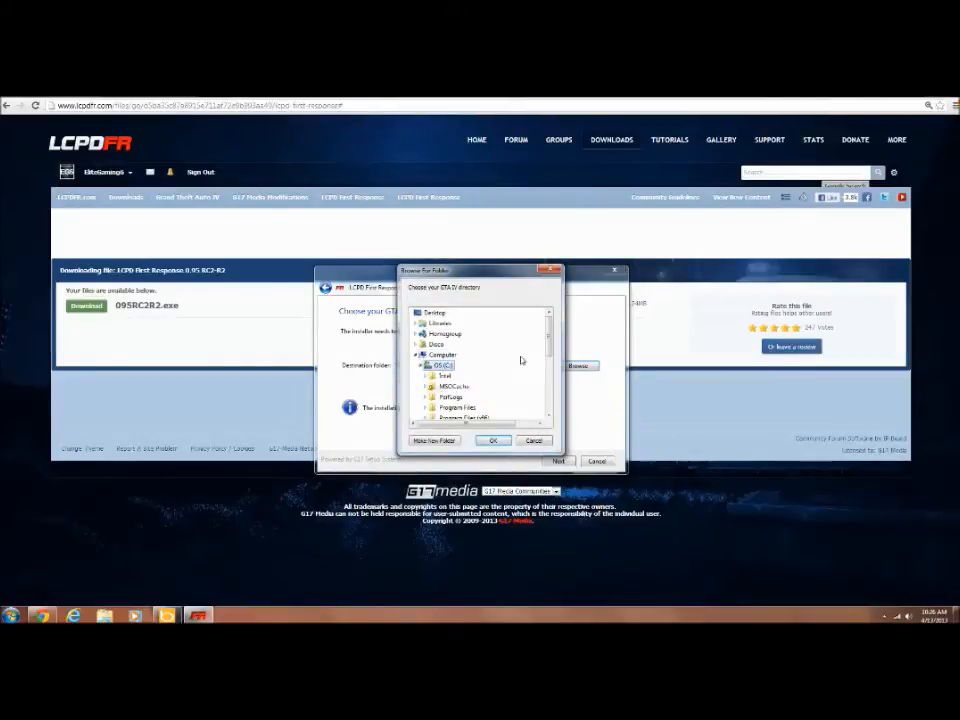
{"action": "left_click", "coordinate": [428, 344]}
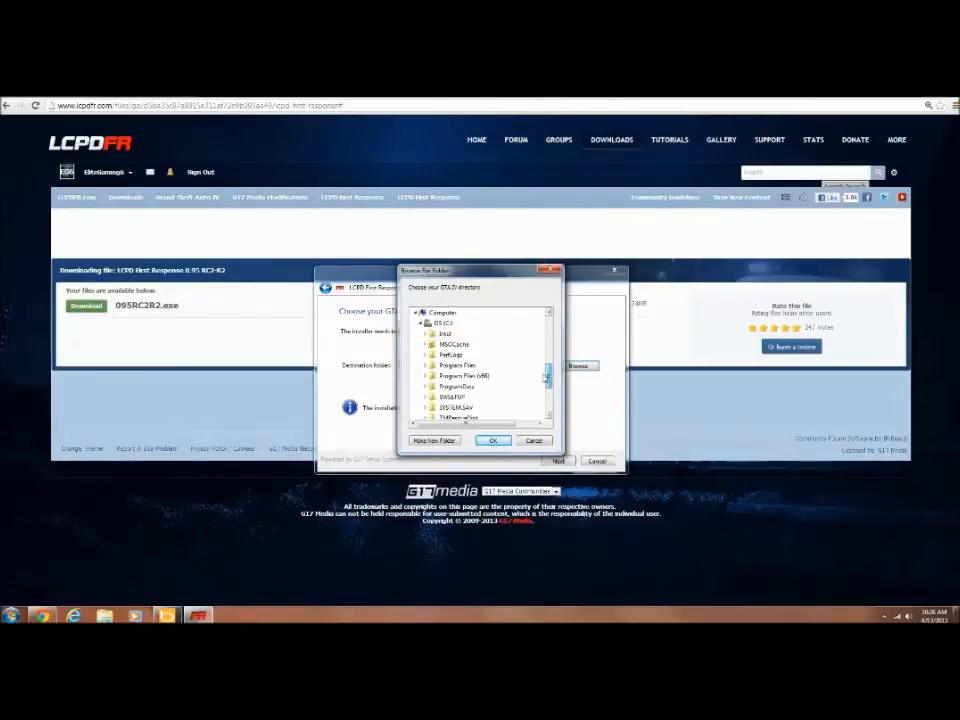
{"action": "scroll", "scroll_direction": "down", "scroll_amount": 3}
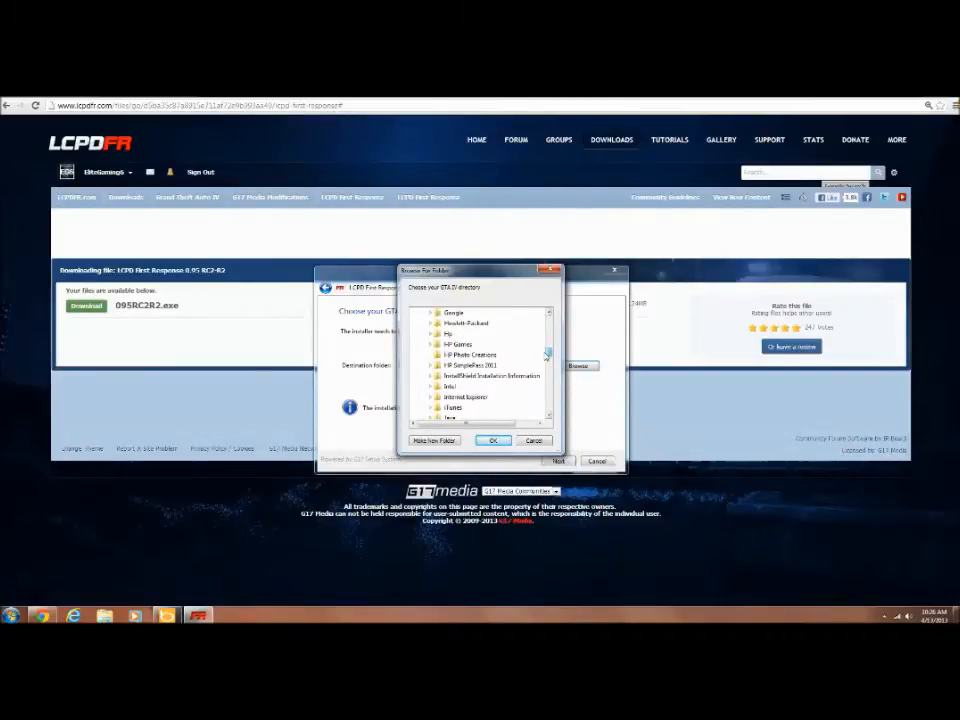
{"action": "scroll", "scroll_direction": "down", "scroll_amount": 3}
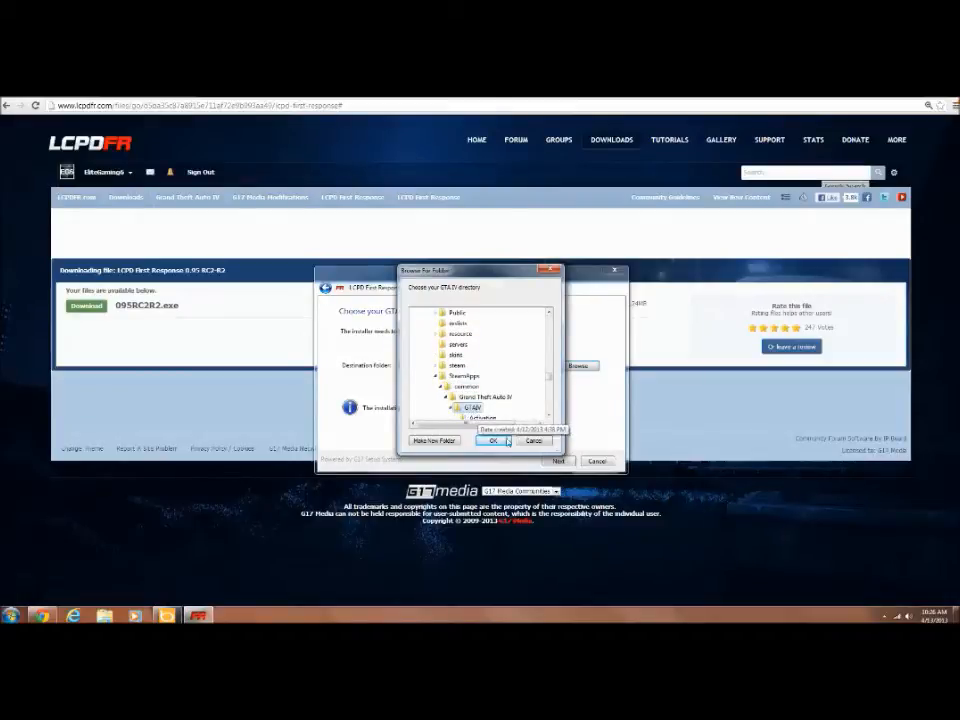
{"action": "left_click", "coordinate": [493, 441]}
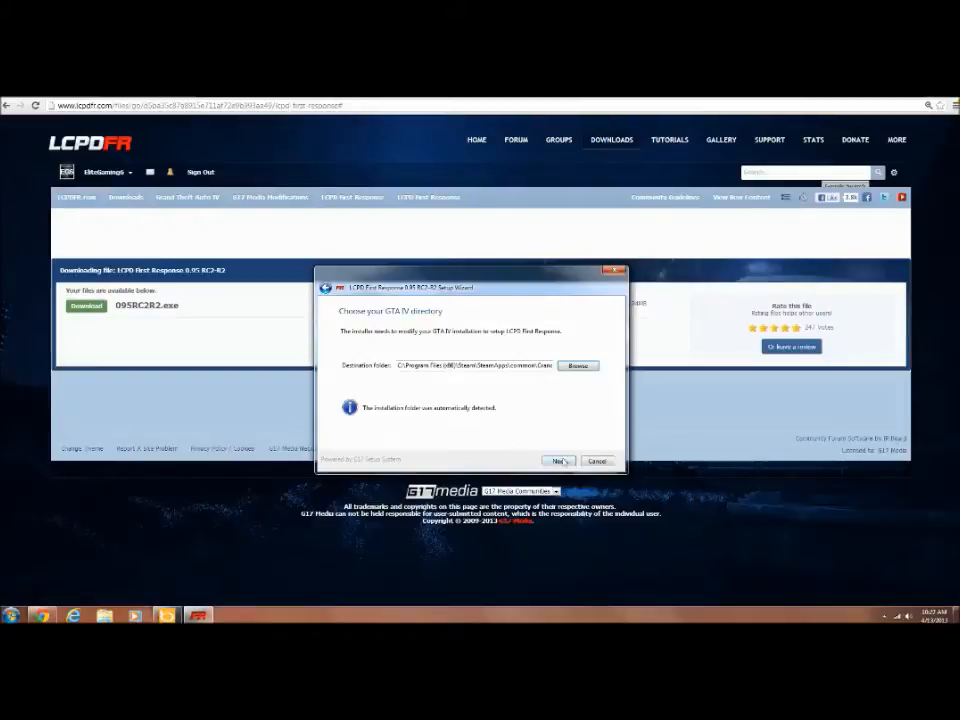
- Accept the GTAIV folder, default components and default gameplay options in the wizard
{"action": "left_click", "coordinate": [558, 461]}
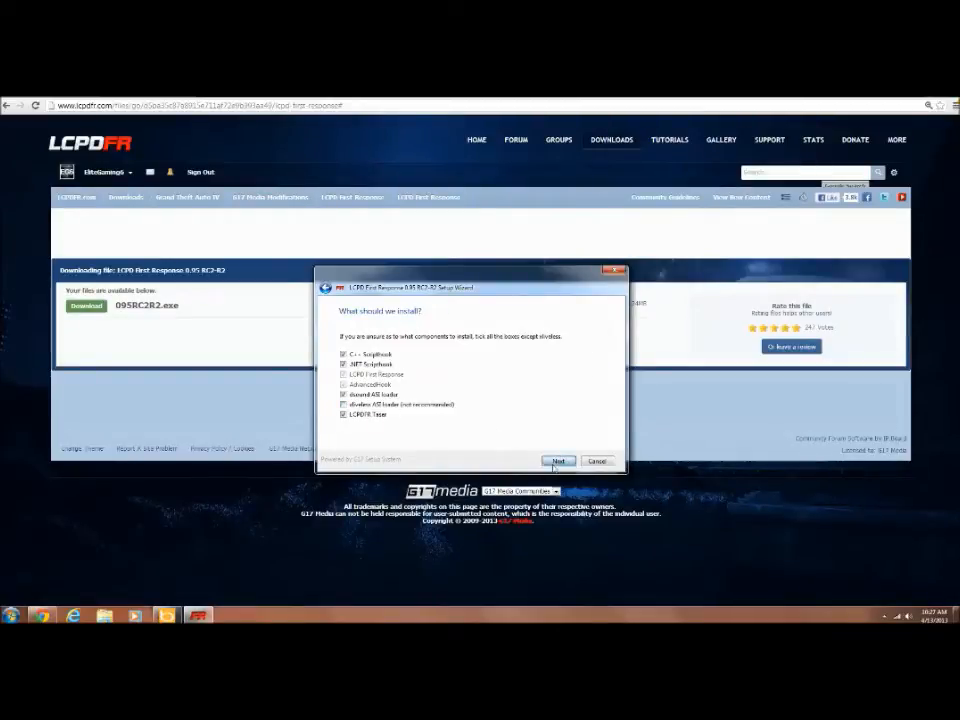
{"action": "left_click", "coordinate": [558, 461]}
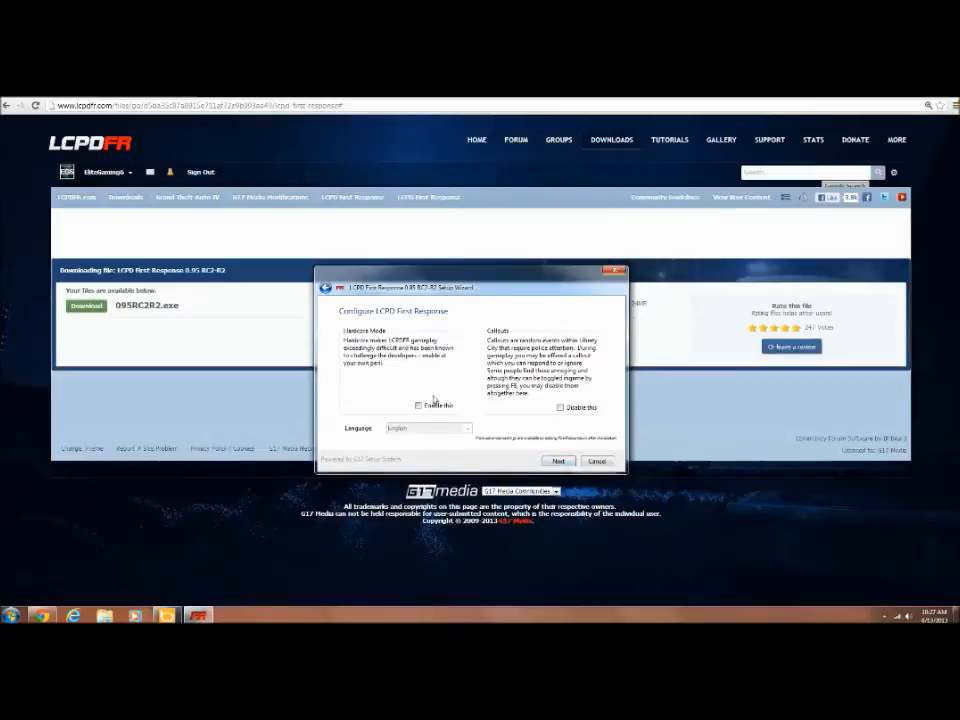
{"action": "mouse_move", "coordinate": [407, 380]}
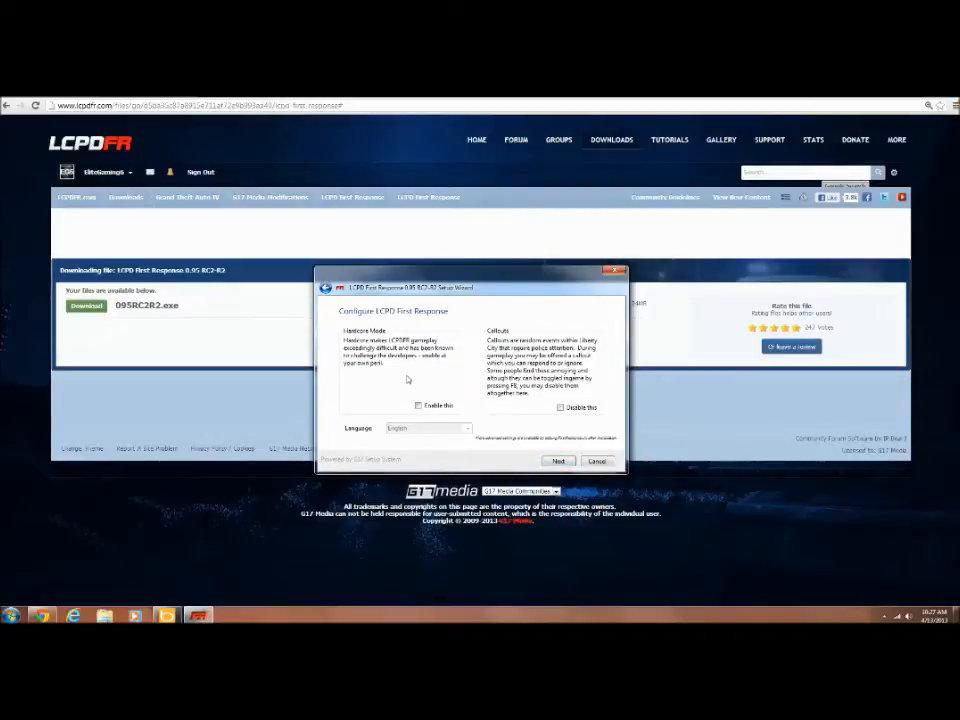
{"action": "mouse_move", "coordinate": [490, 398]}
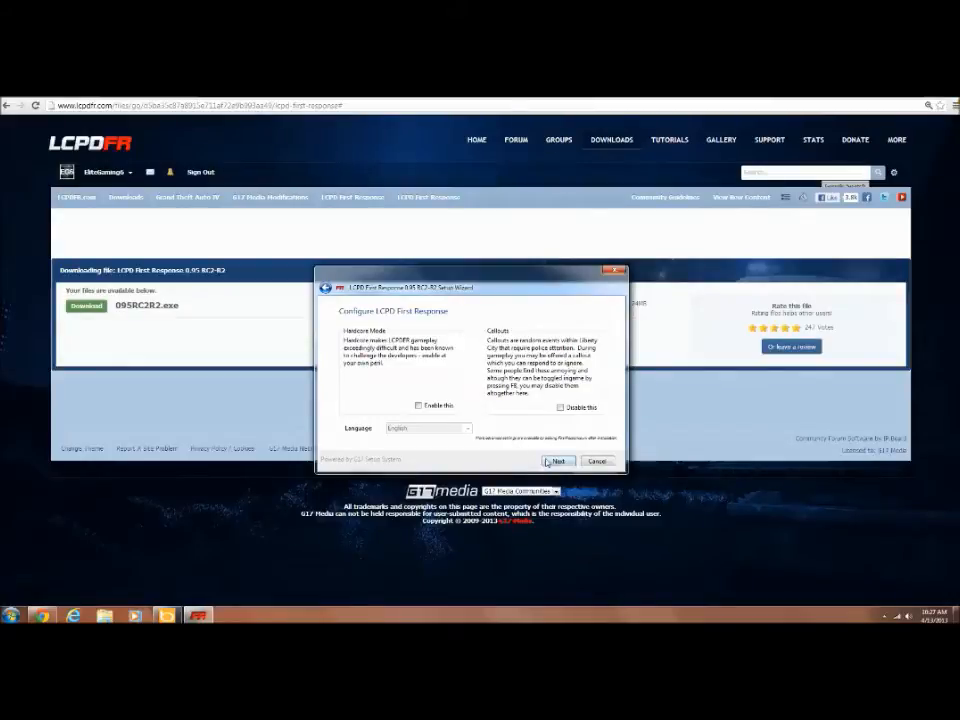
{"action": "left_click", "coordinate": [557, 461]}
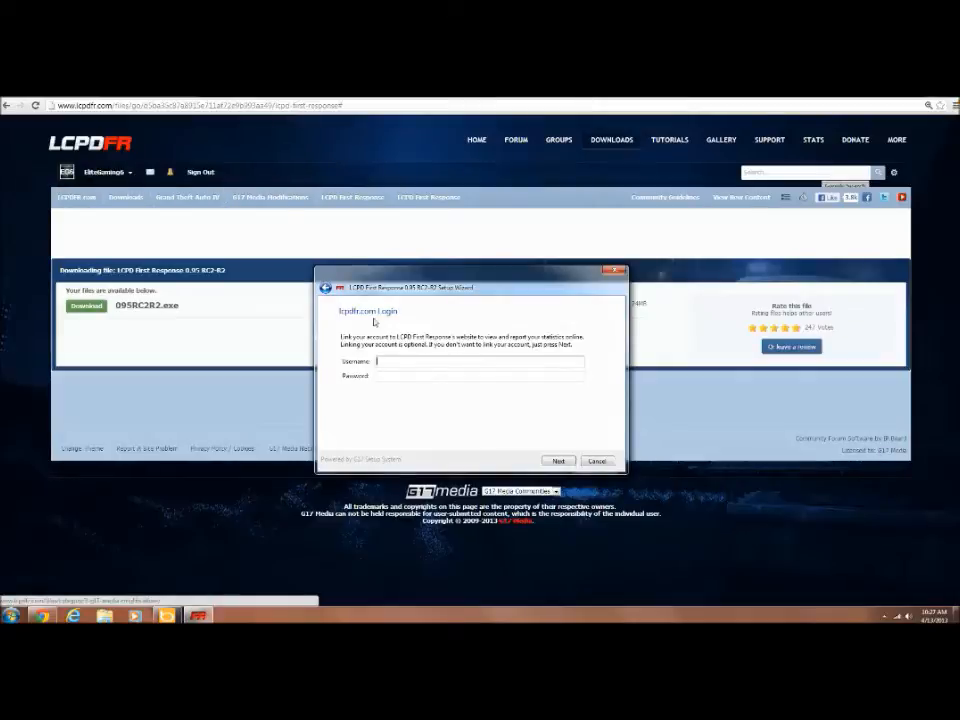
- Log in as EliteGaming to link the lcpdfr.com account, then review the Summary page
{"action": "type", "text": "u"}
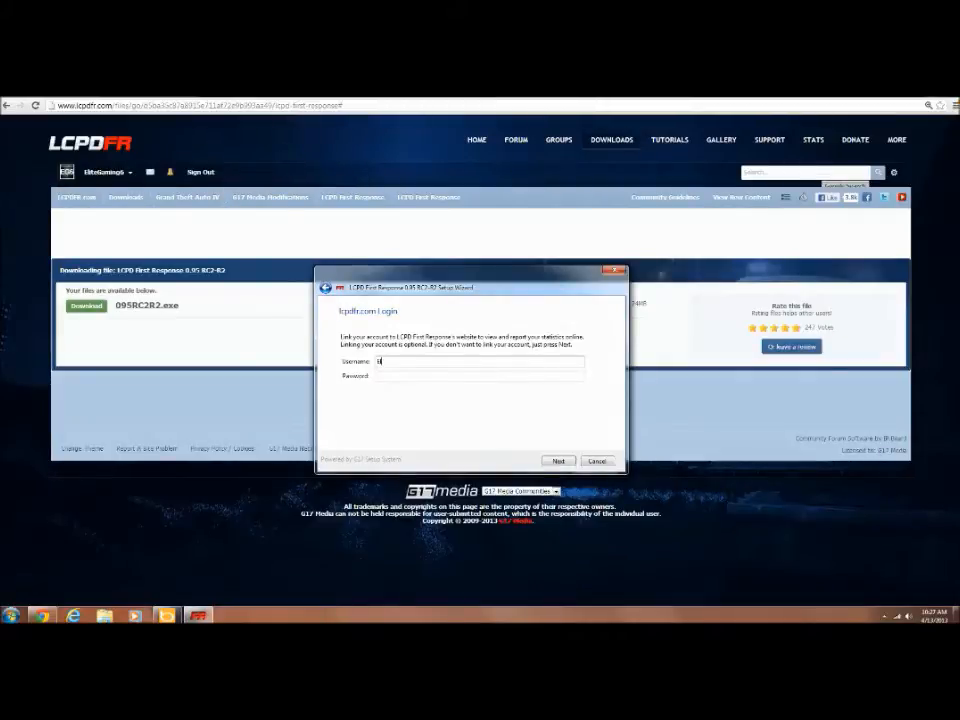
{"action": "type", "text": "EliteGaming6"}
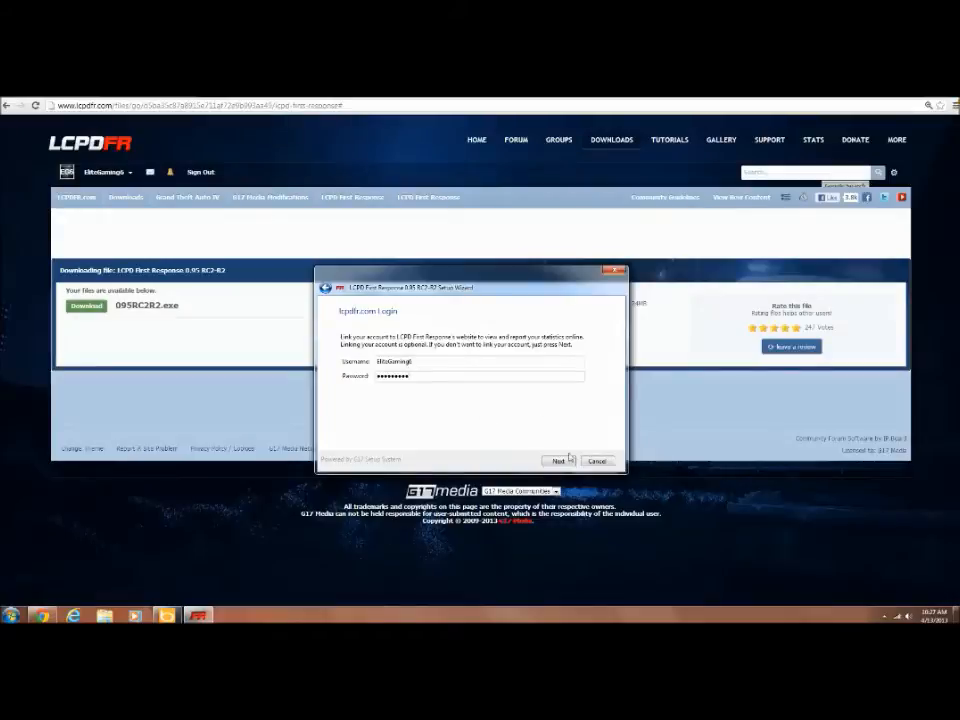
{"action": "left_click", "coordinate": [558, 461]}
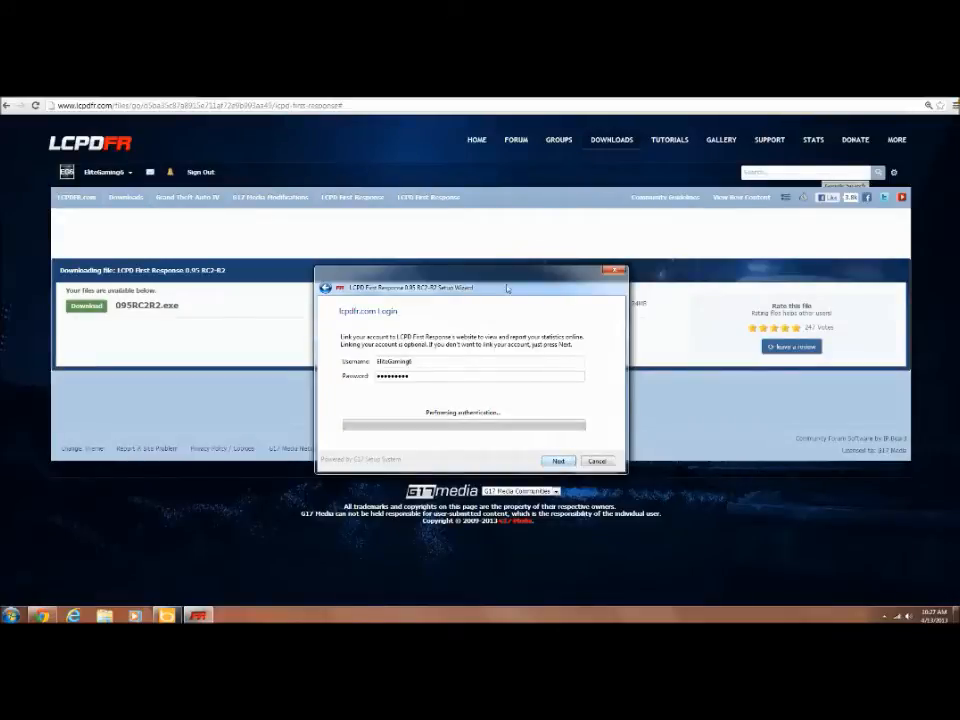
{"action": "left_click", "coordinate": [558, 461]}
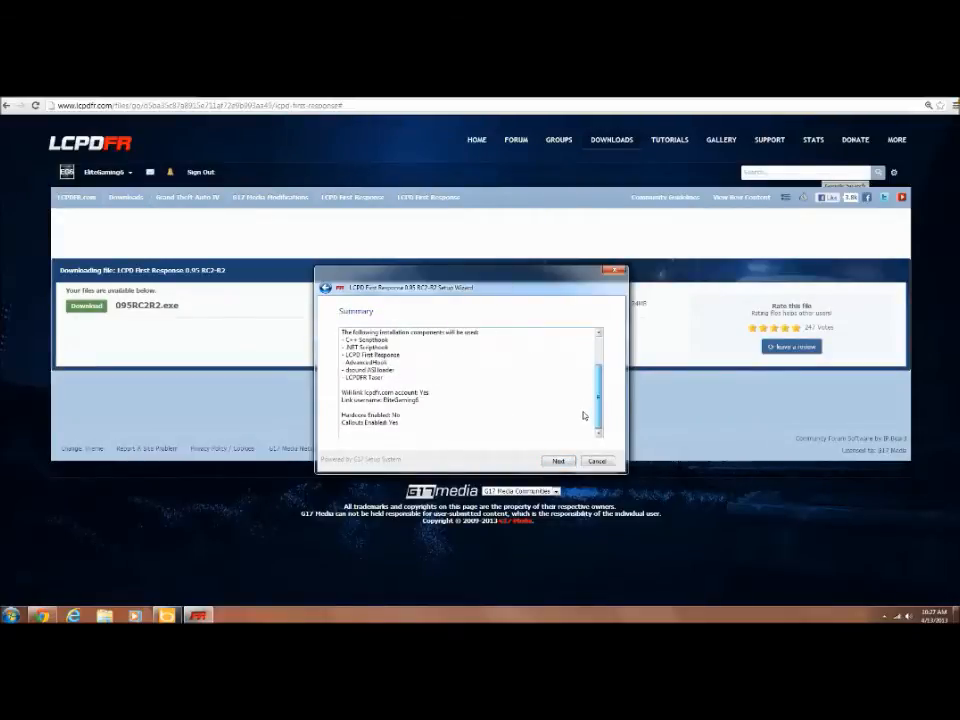
{"action": "scroll", "scroll_direction": "up", "scroll_amount": 3}
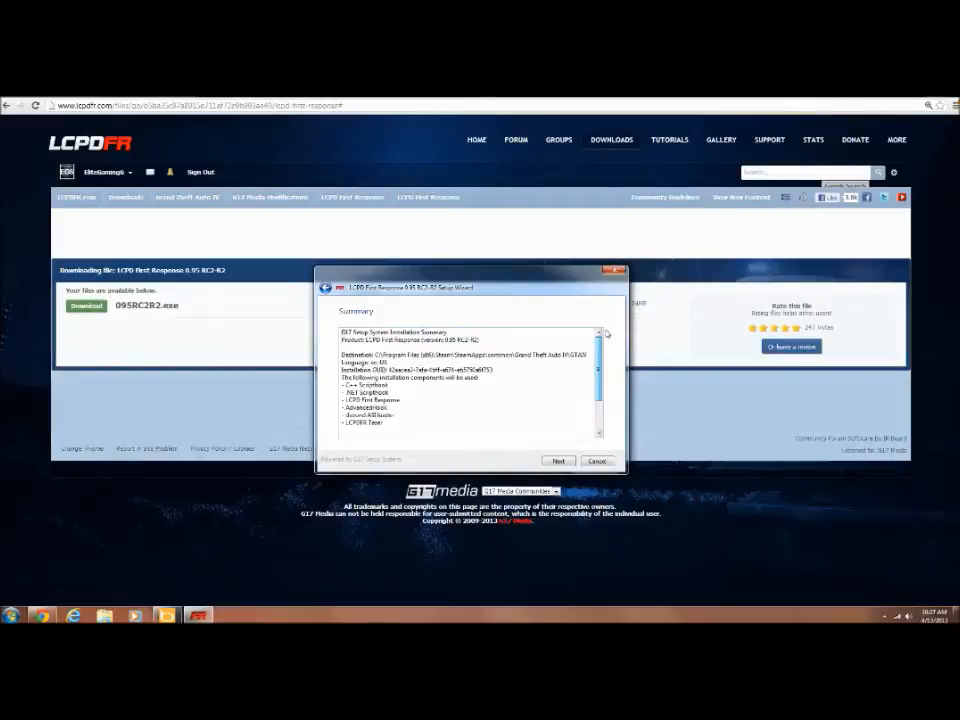
- Install LCPD First Response, overwriting the existing configuration, finish, and begin an emergency lighting search
{"action": "left_click", "coordinate": [558, 461]}
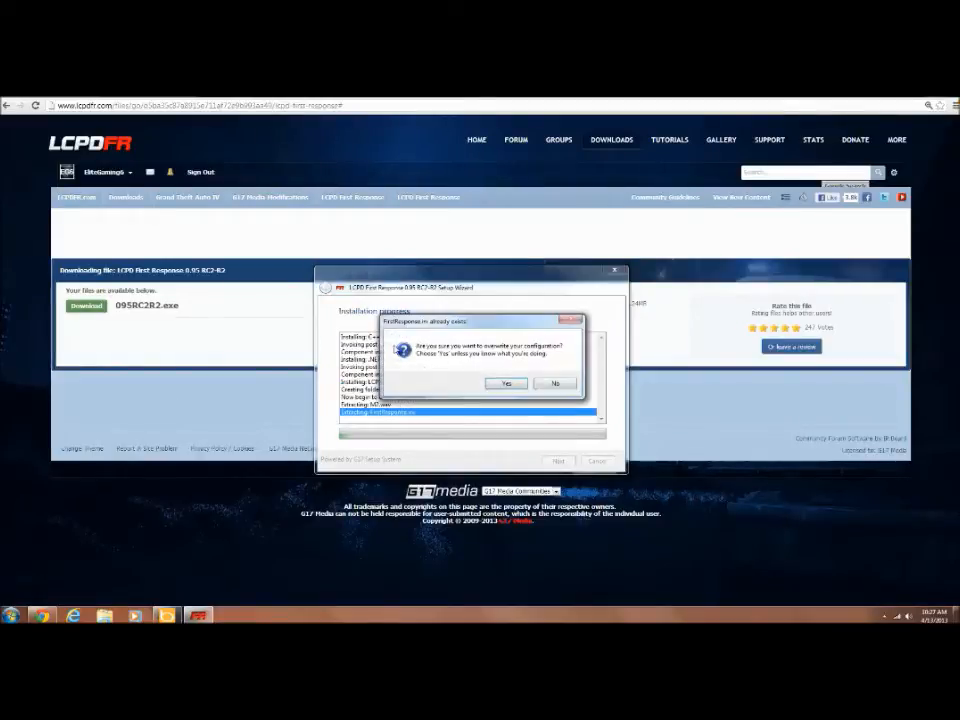
{"action": "left_click", "coordinate": [505, 384]}
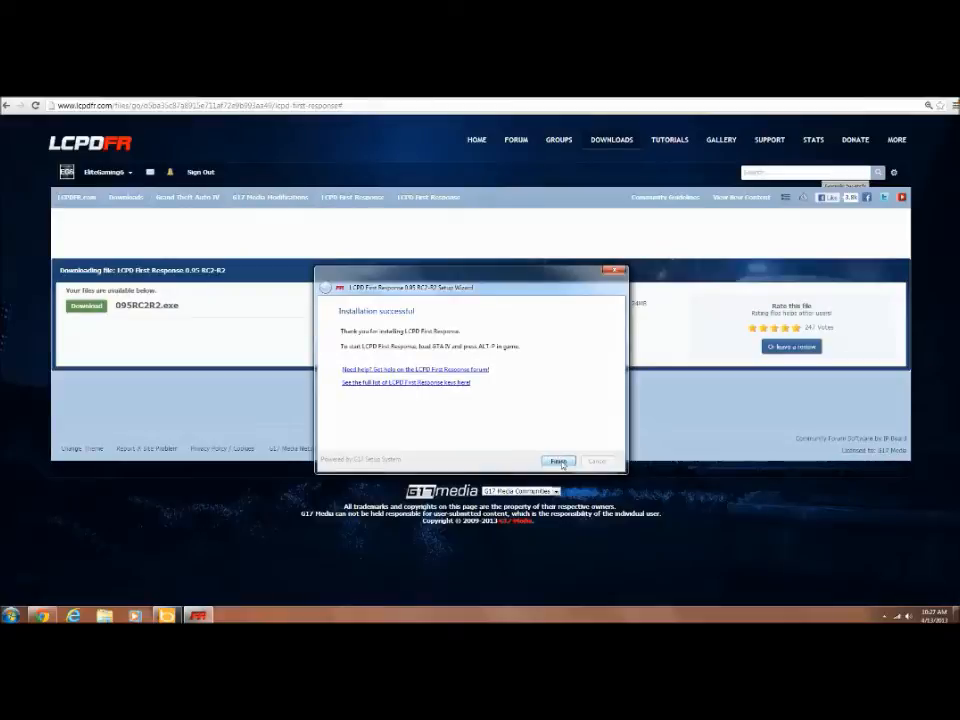
{"action": "left_click", "coordinate": [557, 461]}
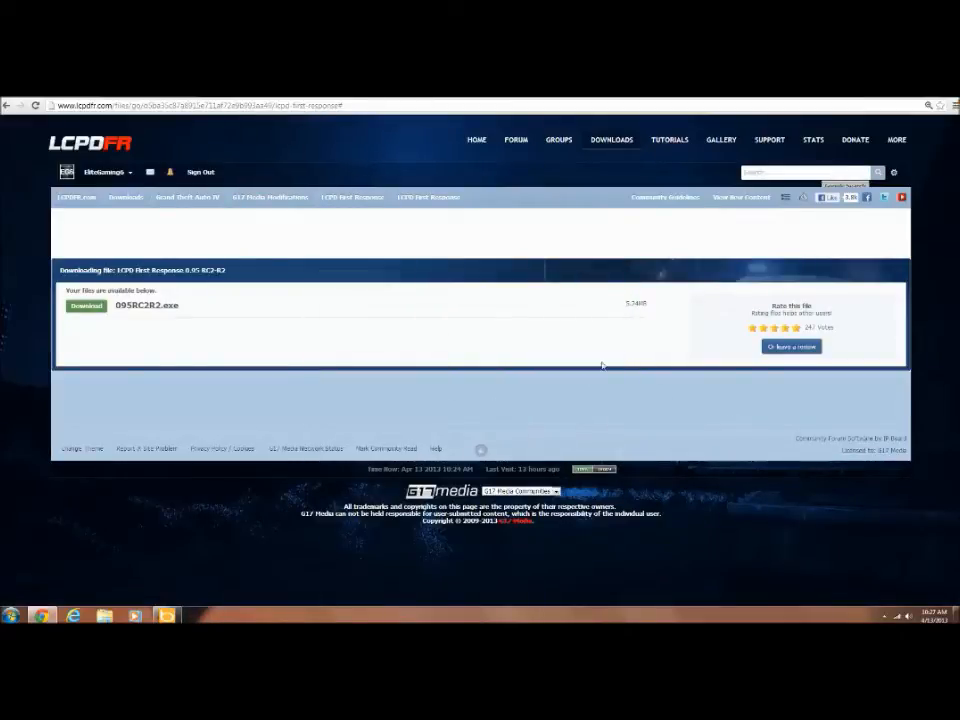
{"action": "mouse_move", "coordinate": [456, 293]}
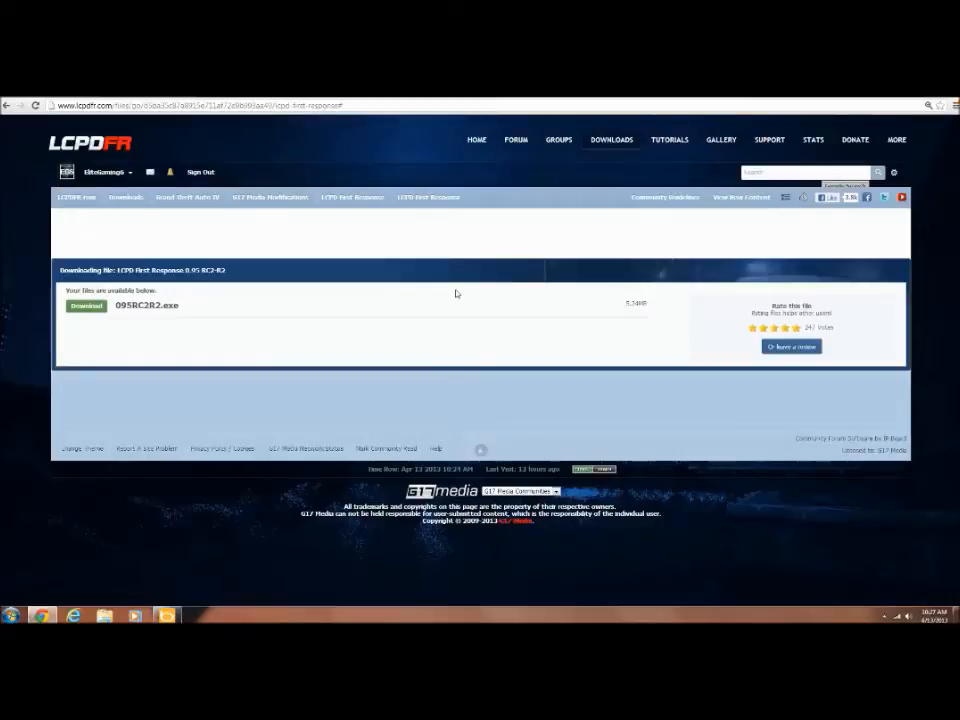
{"action": "type", "text": "emergency lighting stytem"}
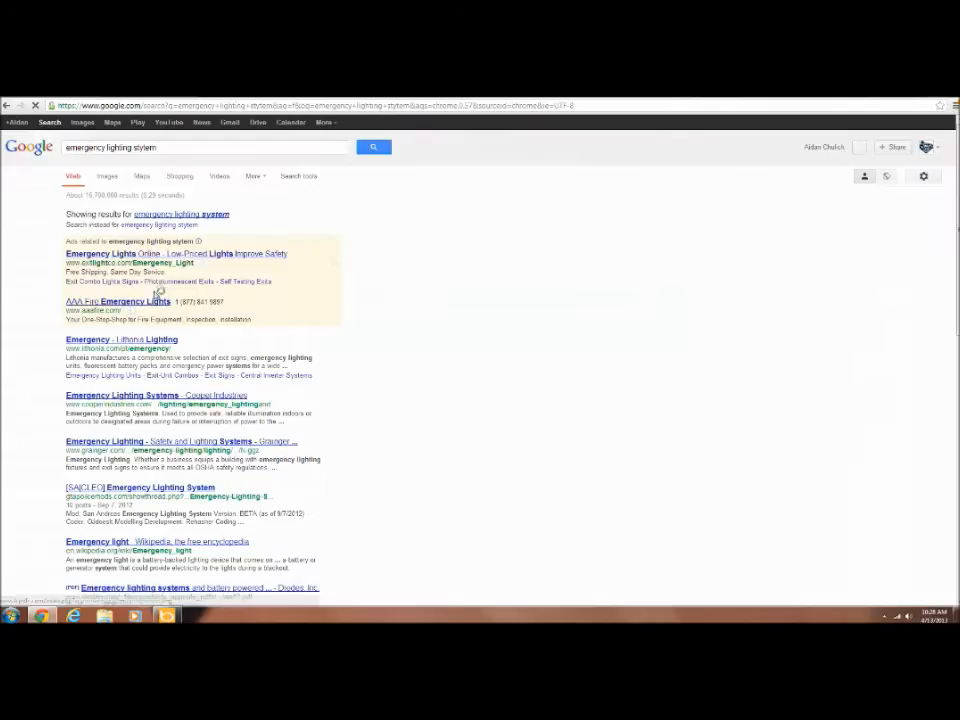
- Search for emergency lighting system gta 4 and open the ELS V6.1 Downloads result
{"action": "scroll", "scroll_direction": "down", "scroll_amount": 3}
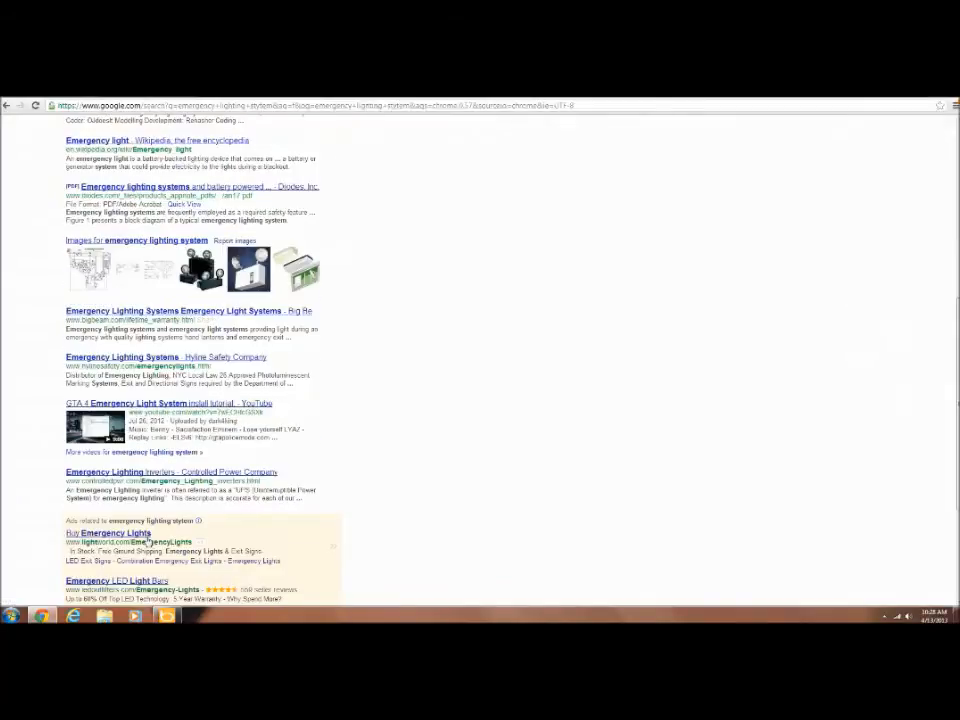
{"action": "scroll", "scroll_direction": "up", "scroll_amount": 3}
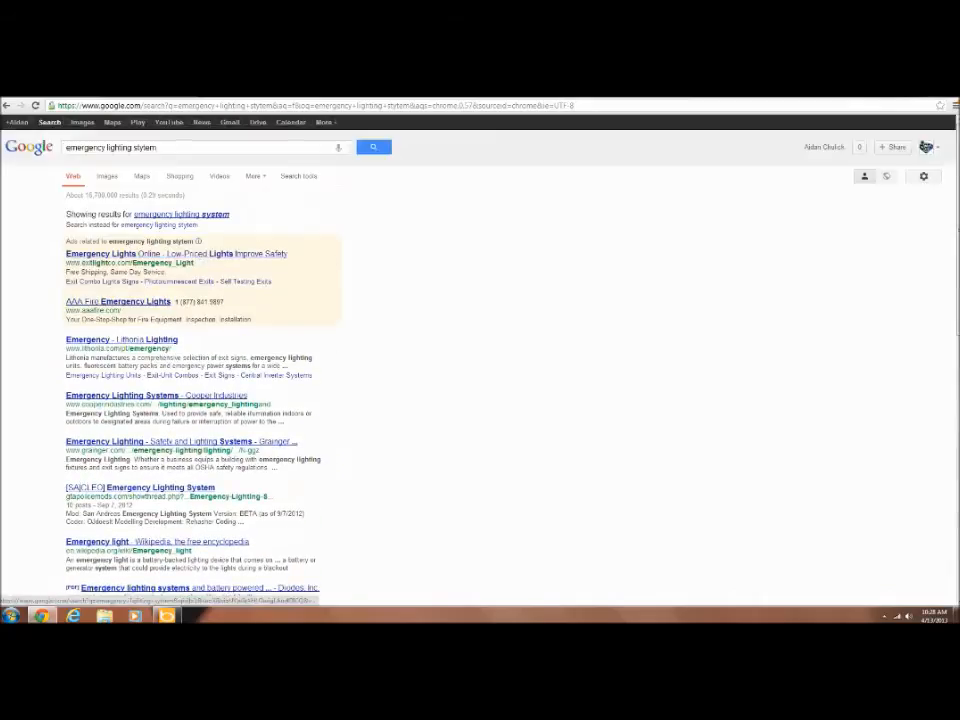
{"action": "type", "text": "gta 4"}
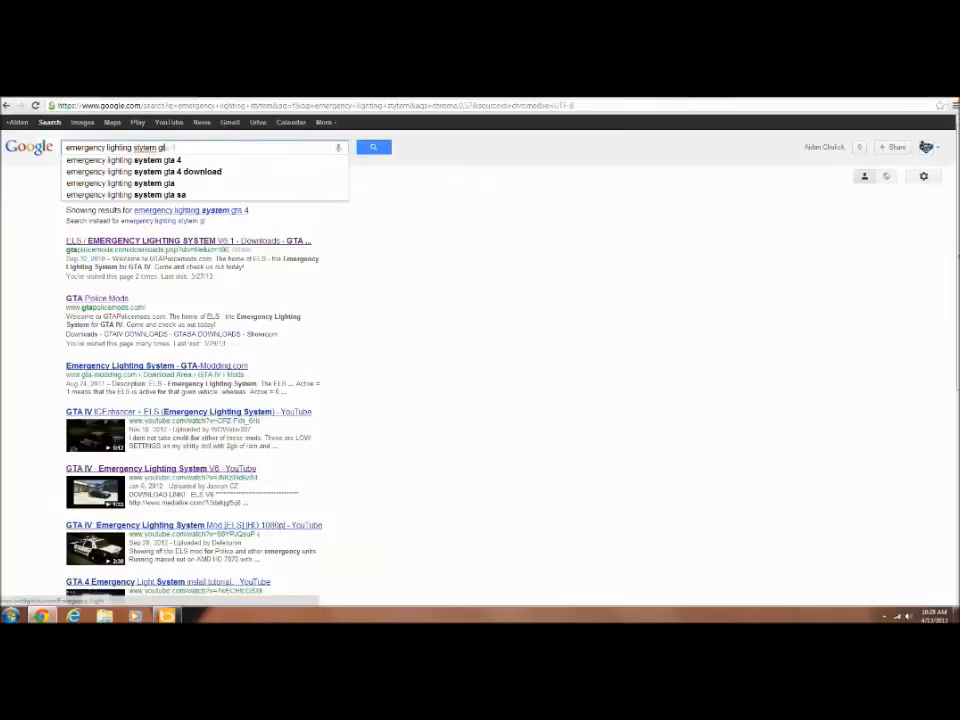
{"action": "left_click", "coordinate": [373, 147]}
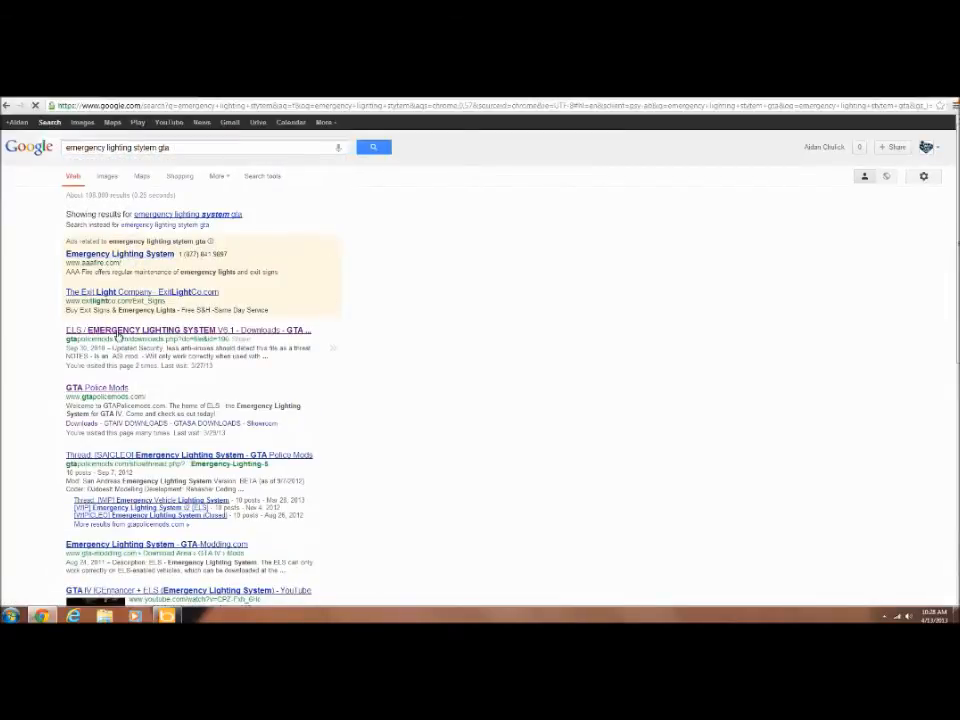
{"action": "left_click", "coordinate": [187, 330]}
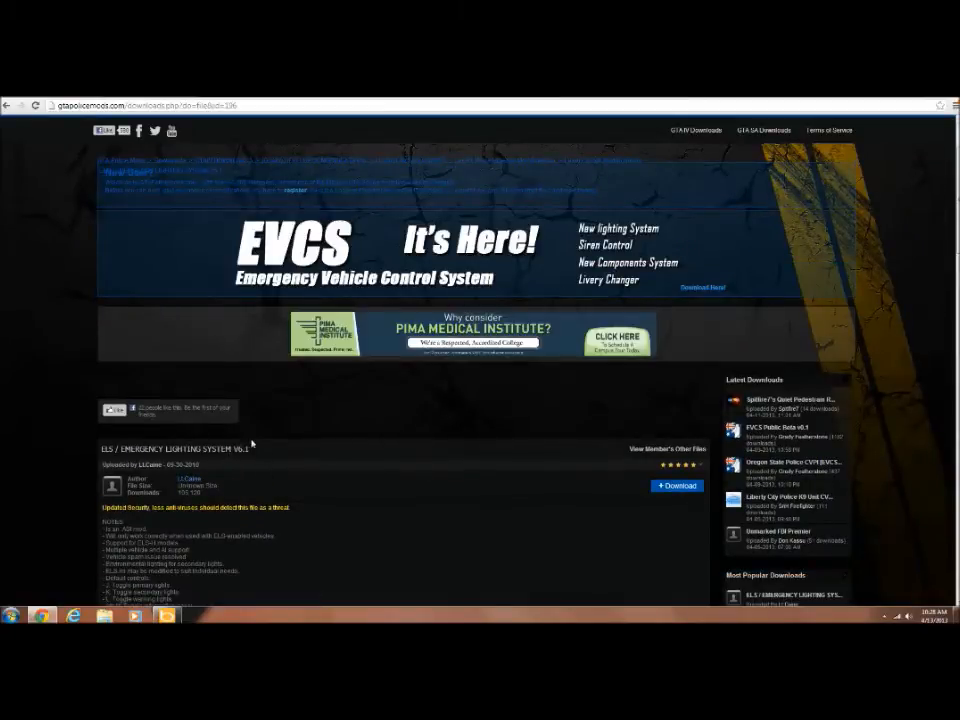
- Download the ELS V6.1 file from its GTAPoliceMods page
{"action": "left_click", "coordinate": [677, 485]}
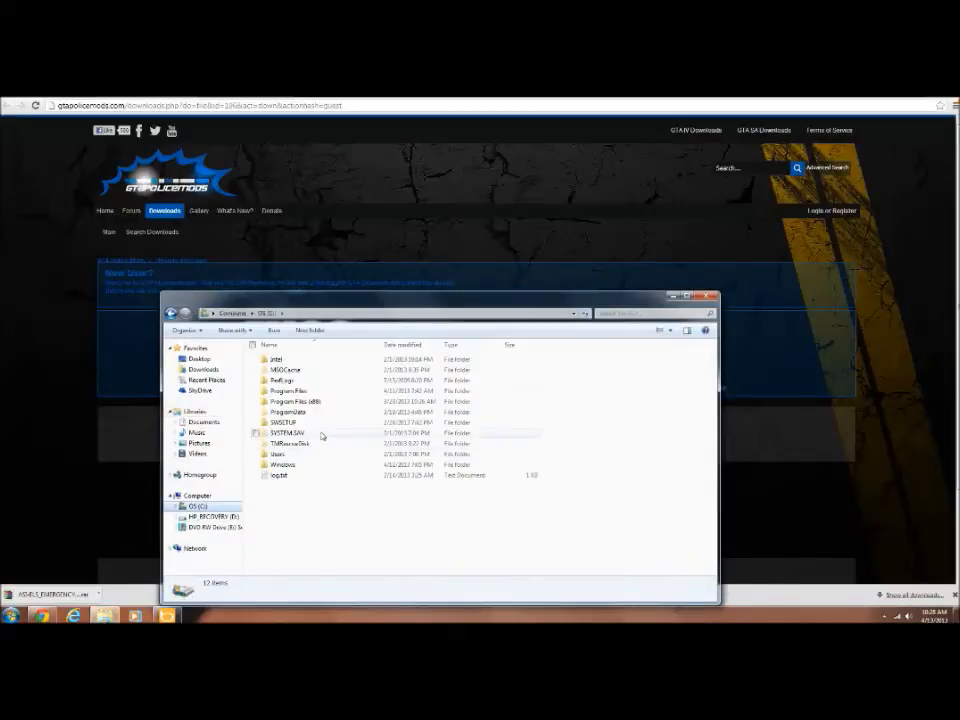
- Navigate Program Files (x86) > Steam > SteamApps > common to the Grand Theft Auto IV folder
{"action": "double_click", "coordinate": [290, 401]}
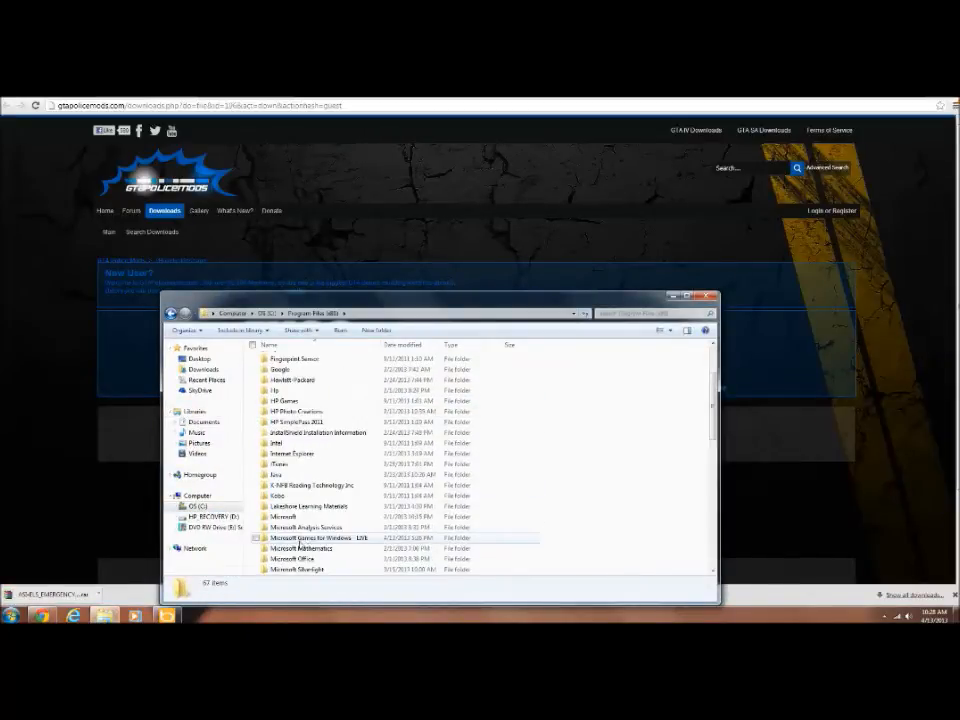
{"action": "scroll", "scroll_direction": "down", "scroll_amount": 3}
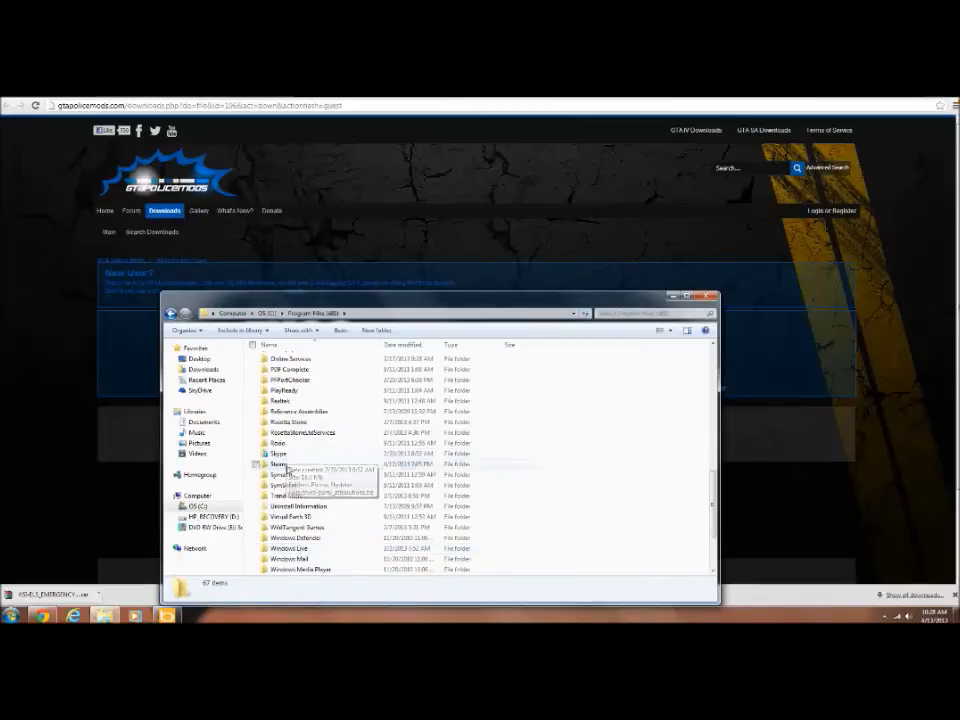
{"action": "double_click", "coordinate": [278, 464]}
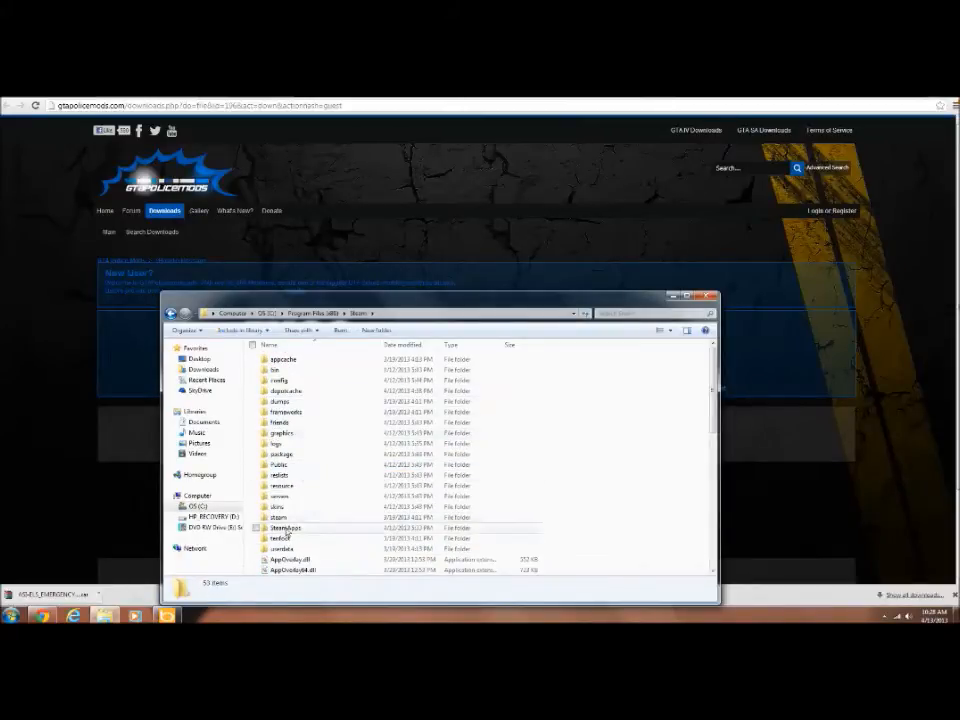
{"action": "double_click", "coordinate": [283, 538]}
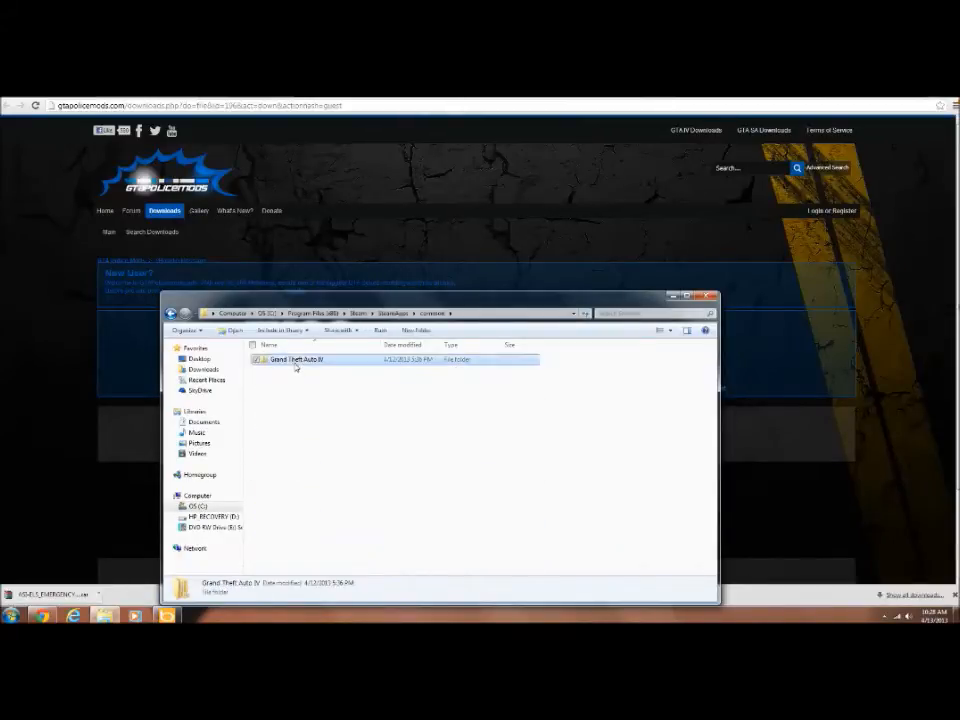
{"action": "double_click", "coordinate": [295, 359]}
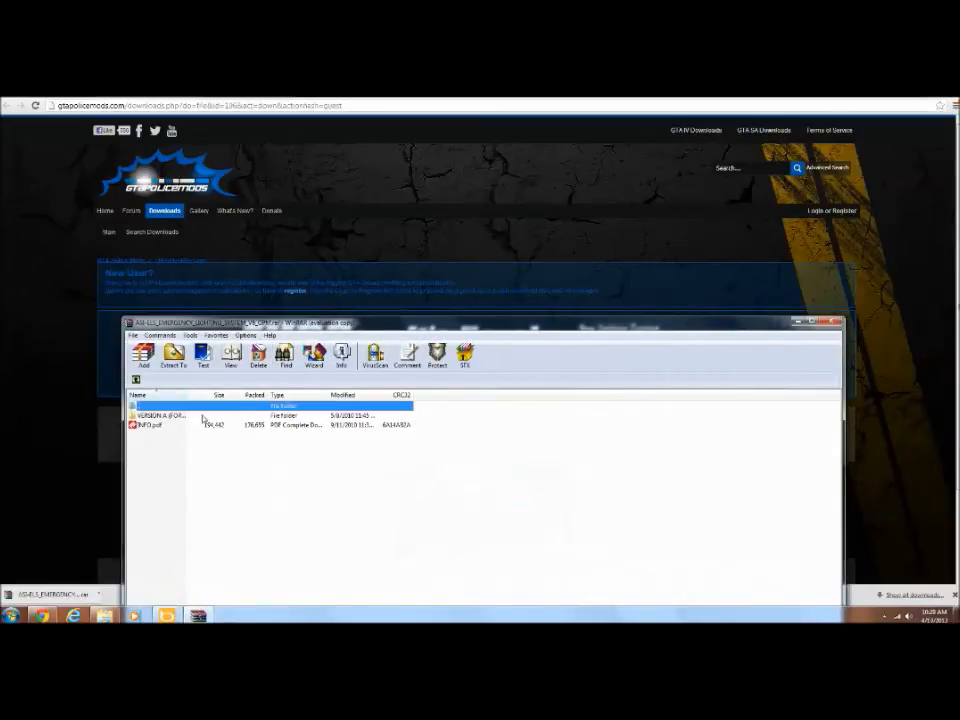
- Open the archive's version folder, then review ELS.ini in Notepad and close it
{"action": "double_click", "coordinate": [160, 415]}
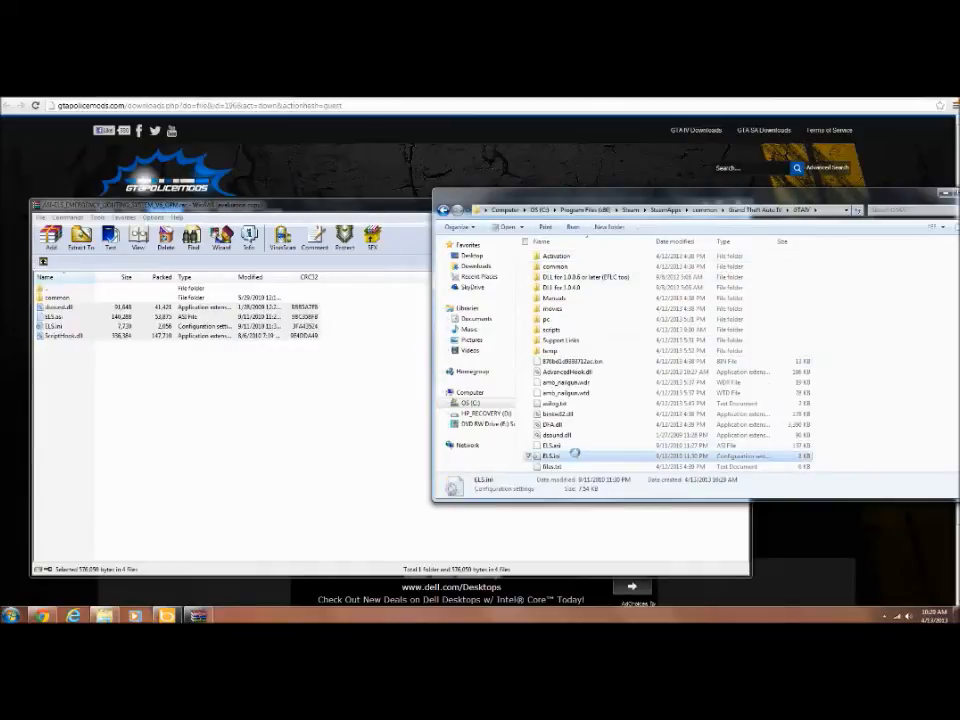
{"action": "double_click", "coordinate": [553, 456]}
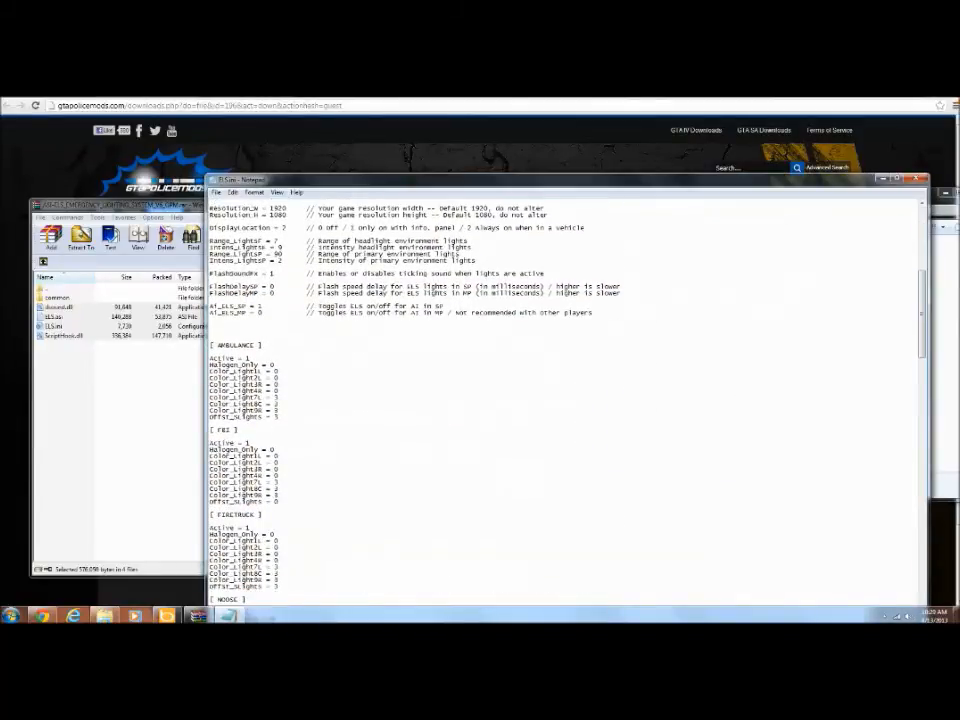
{"action": "scroll", "scroll_direction": "down", "scroll_amount": 3}
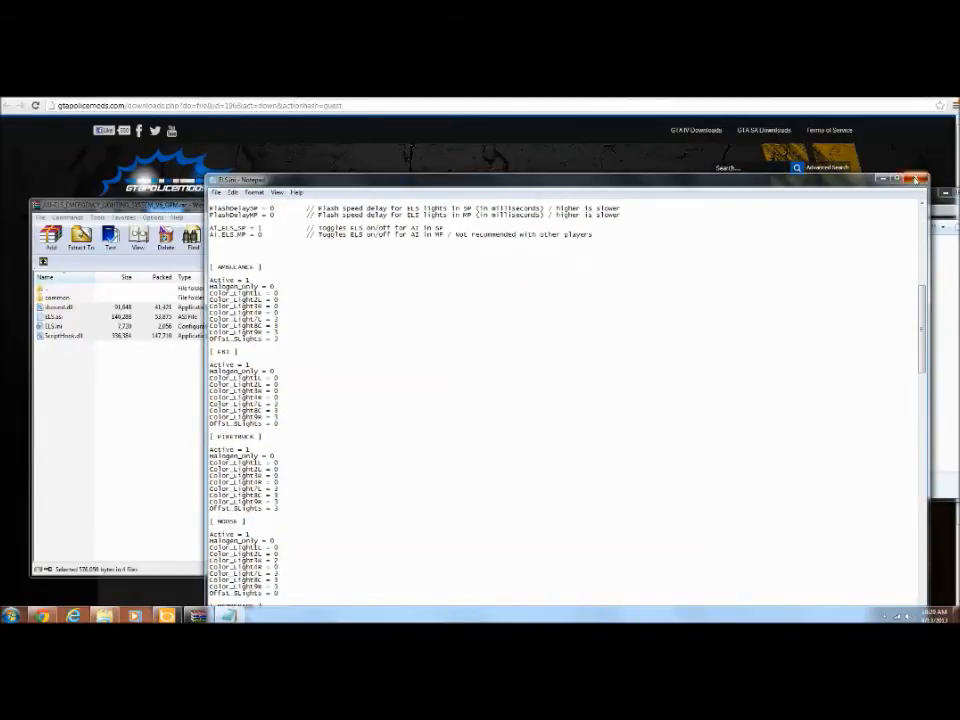
{"action": "left_click", "coordinate": [915, 180]}
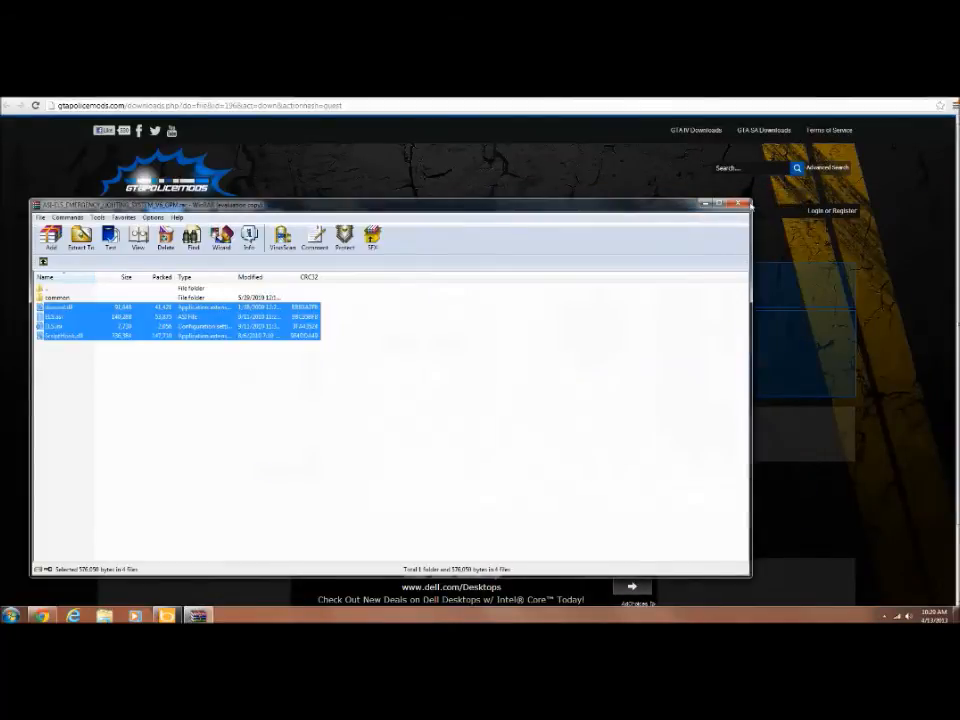
{"action": "left_click", "coordinate": [744, 204]}
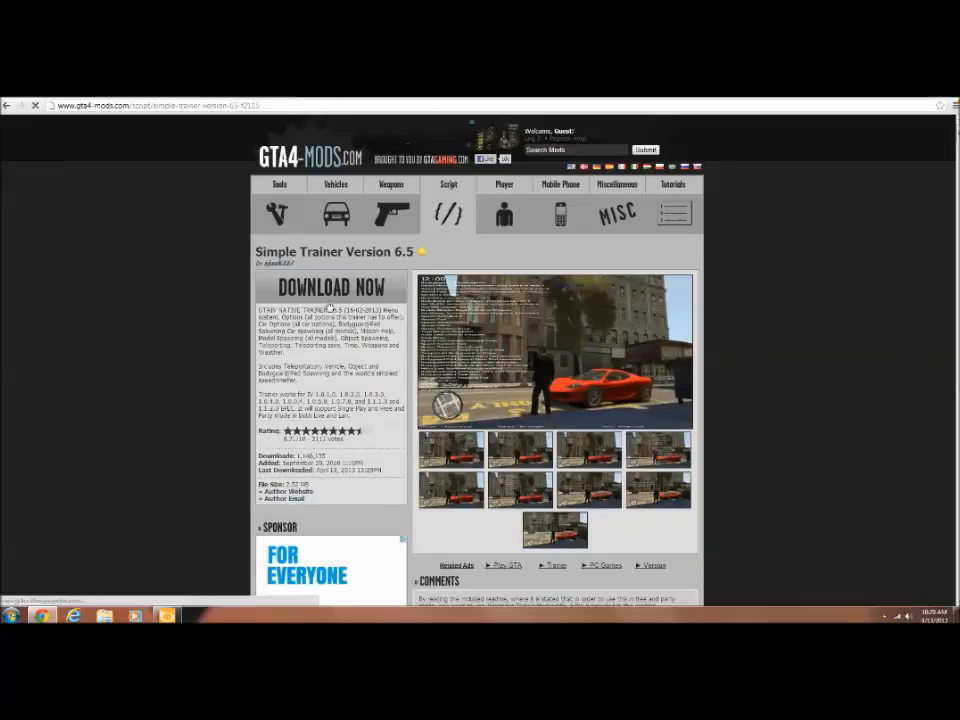
- Download the Simple Trainer 6.5 archive by opening the blocked download page anyway
{"action": "left_click", "coordinate": [330, 287]}
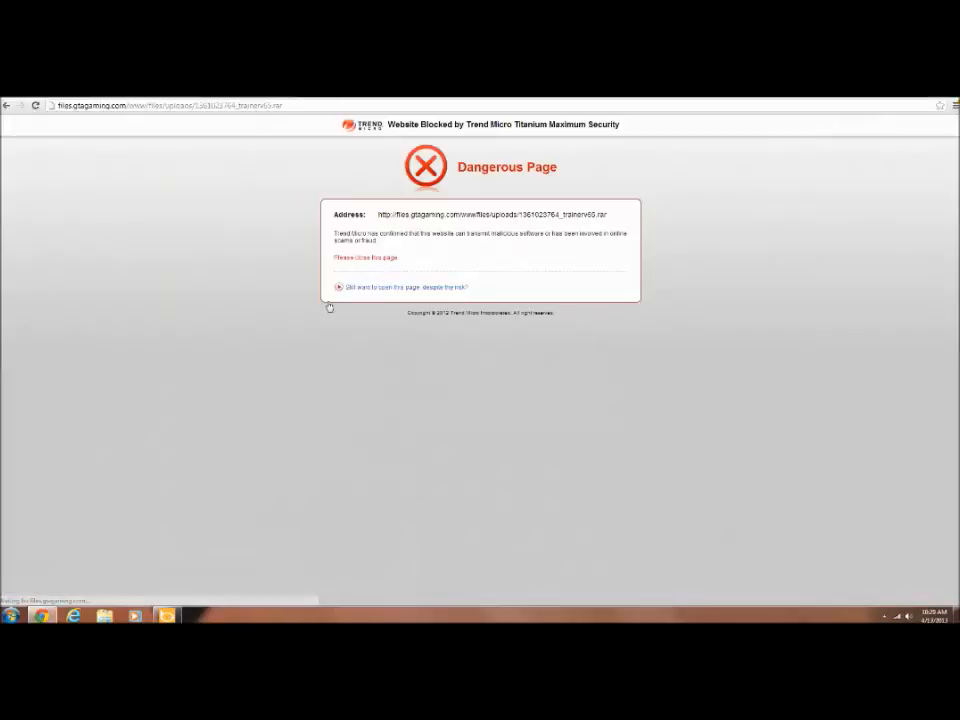
{"action": "left_click", "coordinate": [404, 287]}
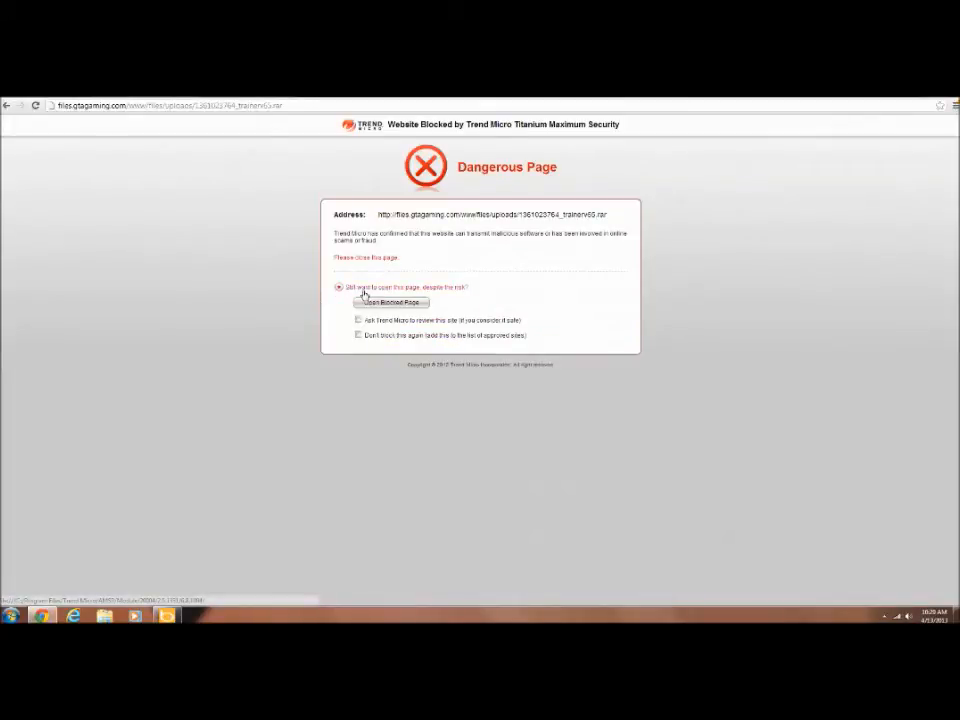
{"action": "left_click", "coordinate": [390, 303]}
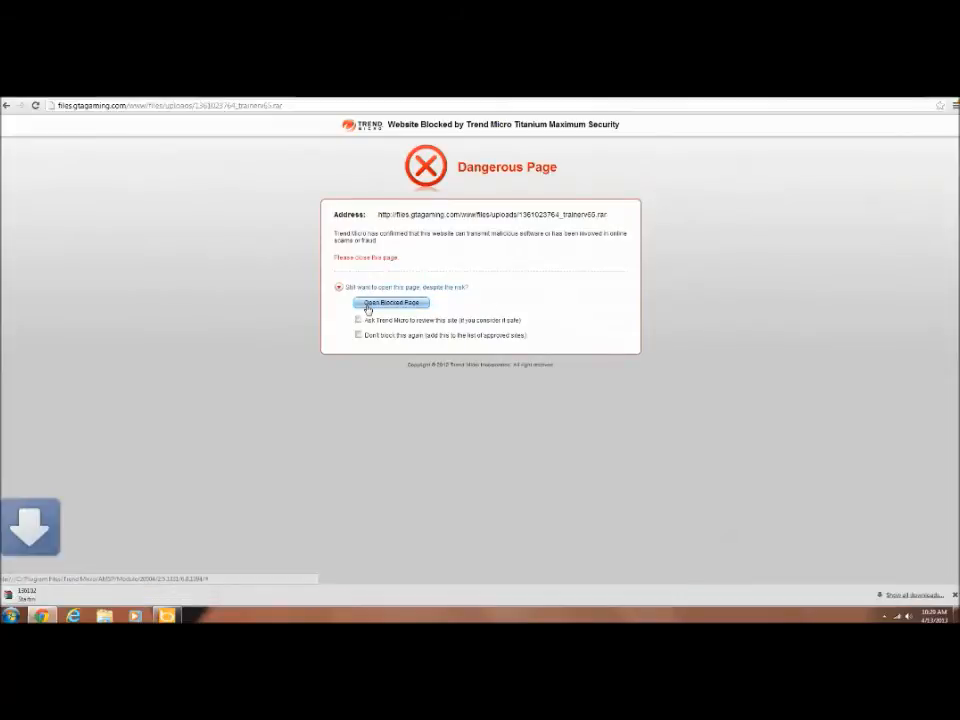
{"action": "left_click", "coordinate": [391, 302]}
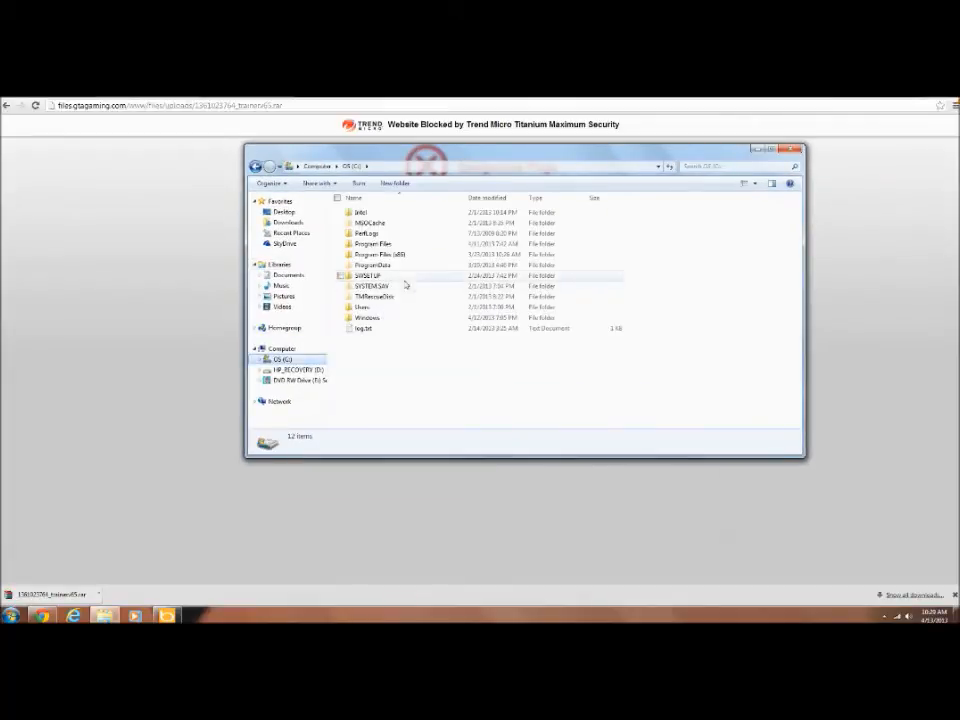
- Browse from Program Files (x86) through Steam to the Grand Theft Auto IV folder
{"action": "double_click", "coordinate": [378, 254]}
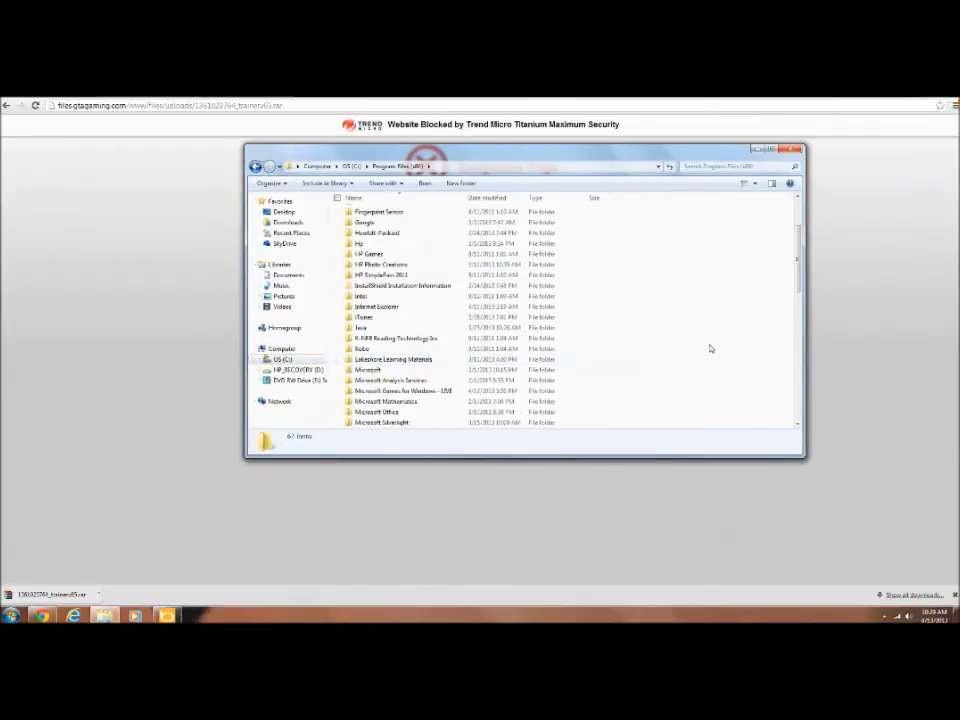
{"action": "scroll", "scroll_direction": "down", "scroll_amount": 3}
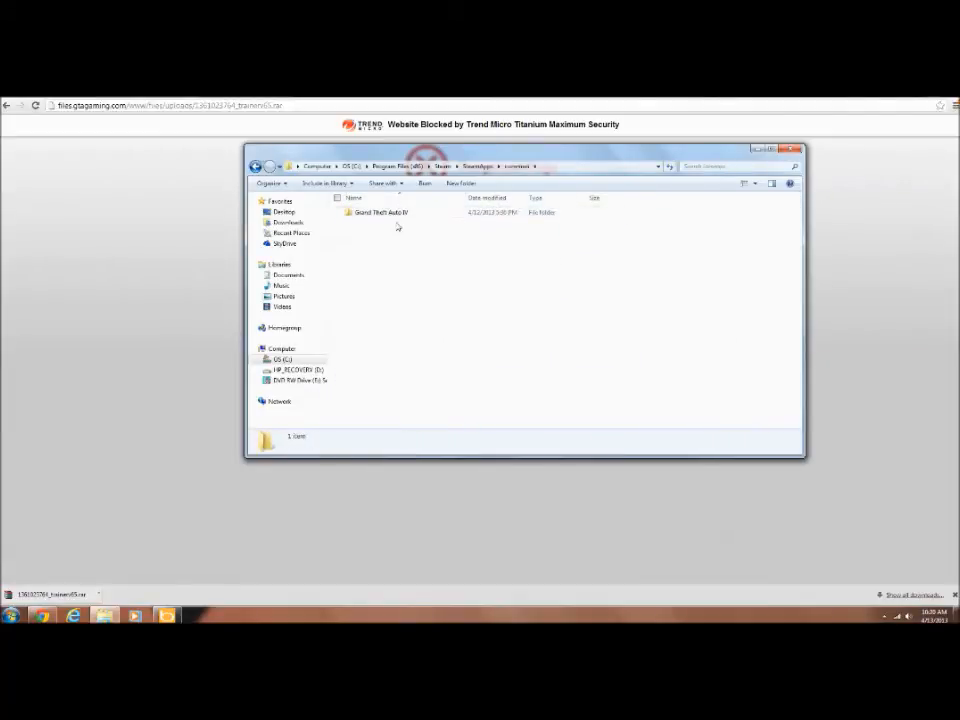
{"action": "double_click", "coordinate": [381, 212]}
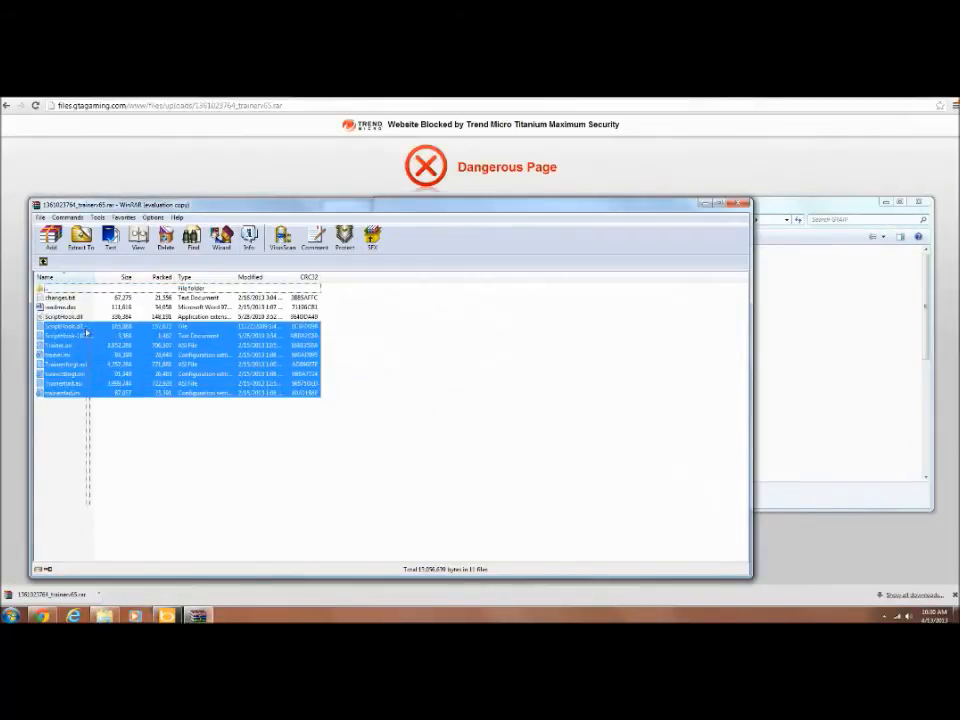
- Move the trainer files into the GTAIV folder, replacing all, and open trainer.ini
{"action": "left_click", "coordinate": [60, 307]}
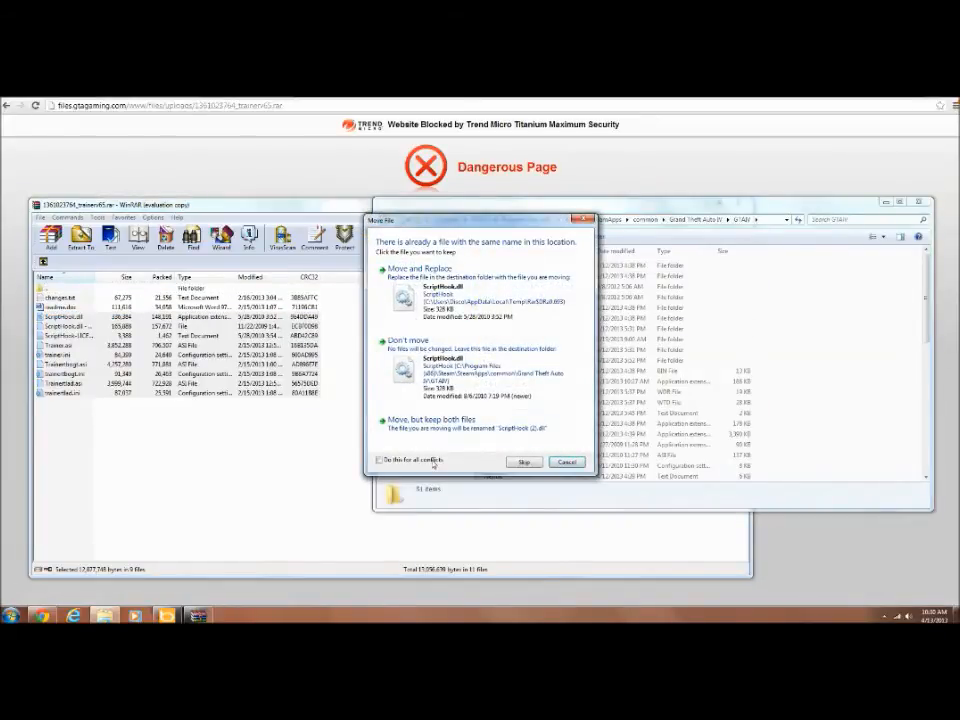
{"action": "left_click", "coordinate": [566, 461]}
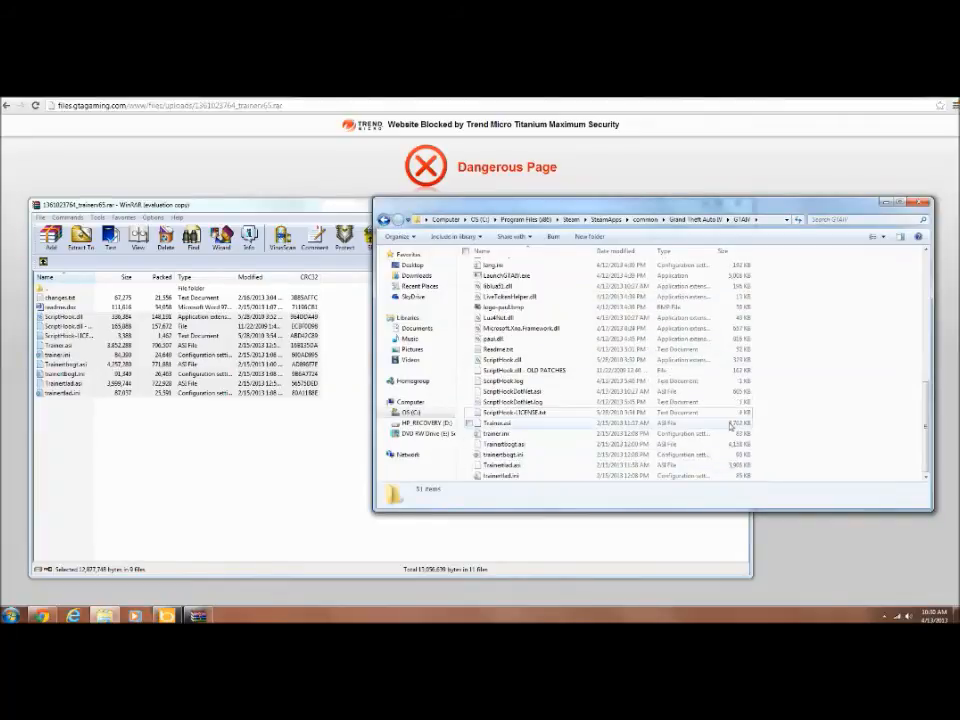
{"action": "double_click", "coordinate": [497, 423]}
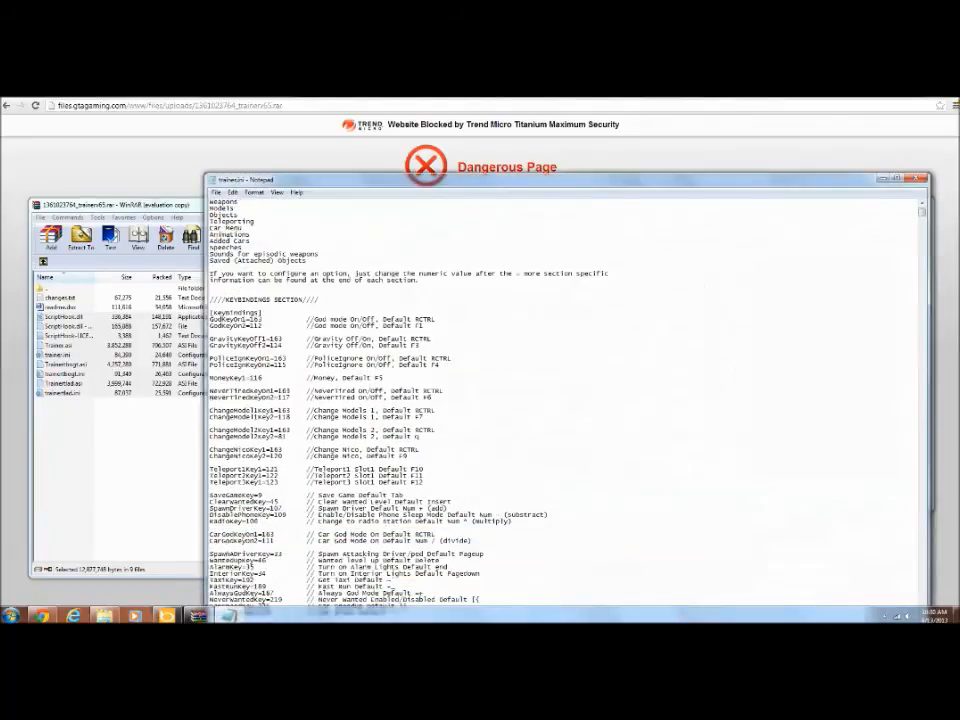
- Search trainer.ini for "Vehicle", then close Notepad and the WinRAR archive
{"action": "left_click", "coordinate": [231, 191]}
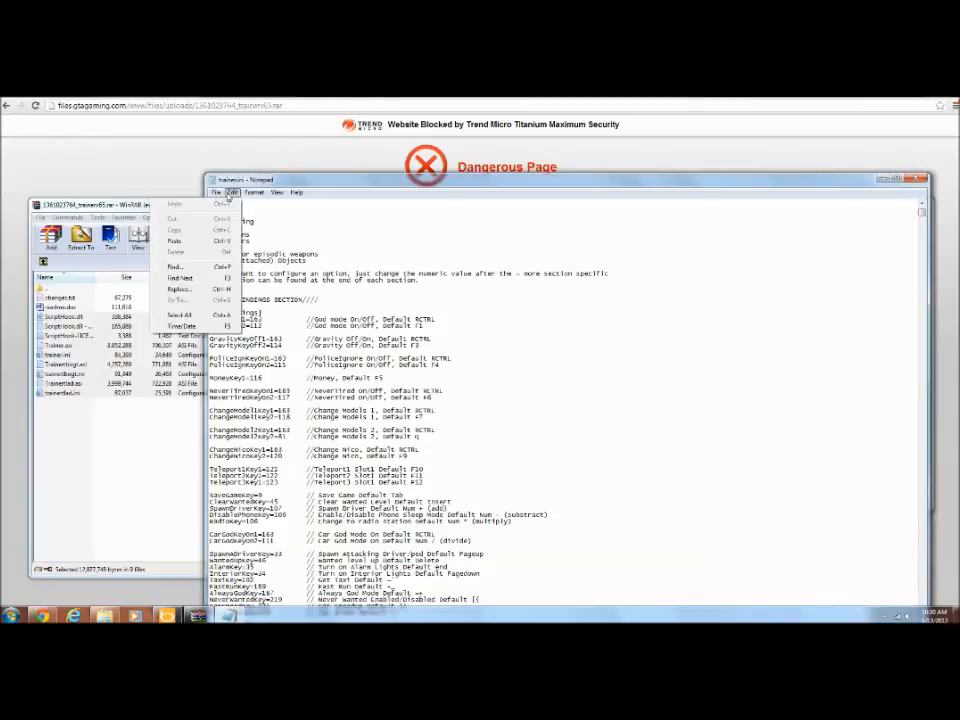
{"action": "left_click", "coordinate": [176, 265]}
{"action": "type", "text": "Vehicle"}
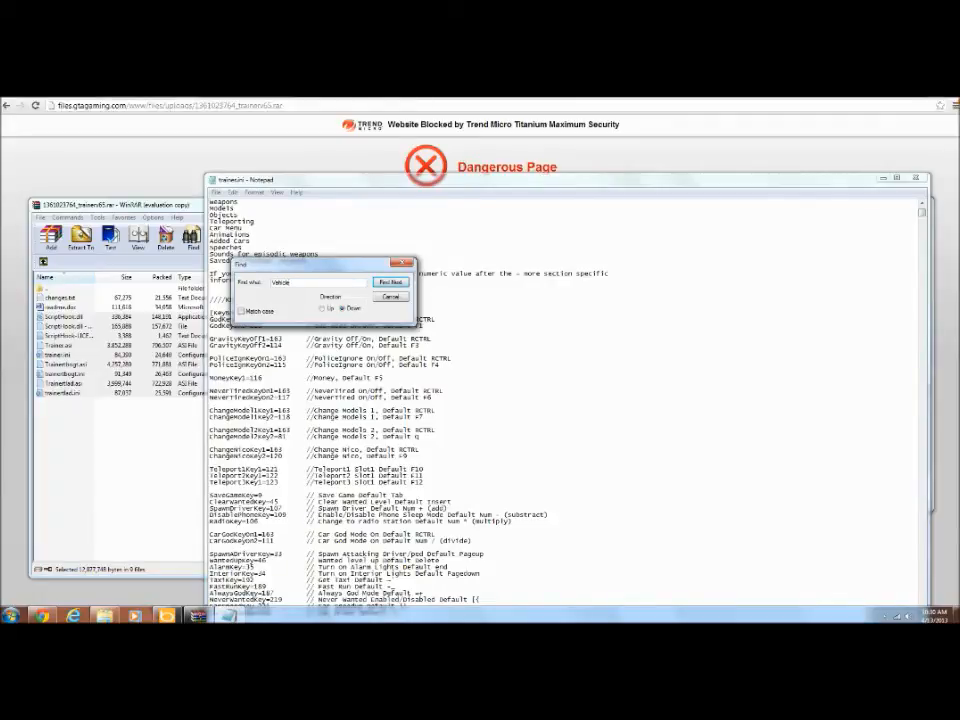
{"action": "left_click", "coordinate": [391, 281]}
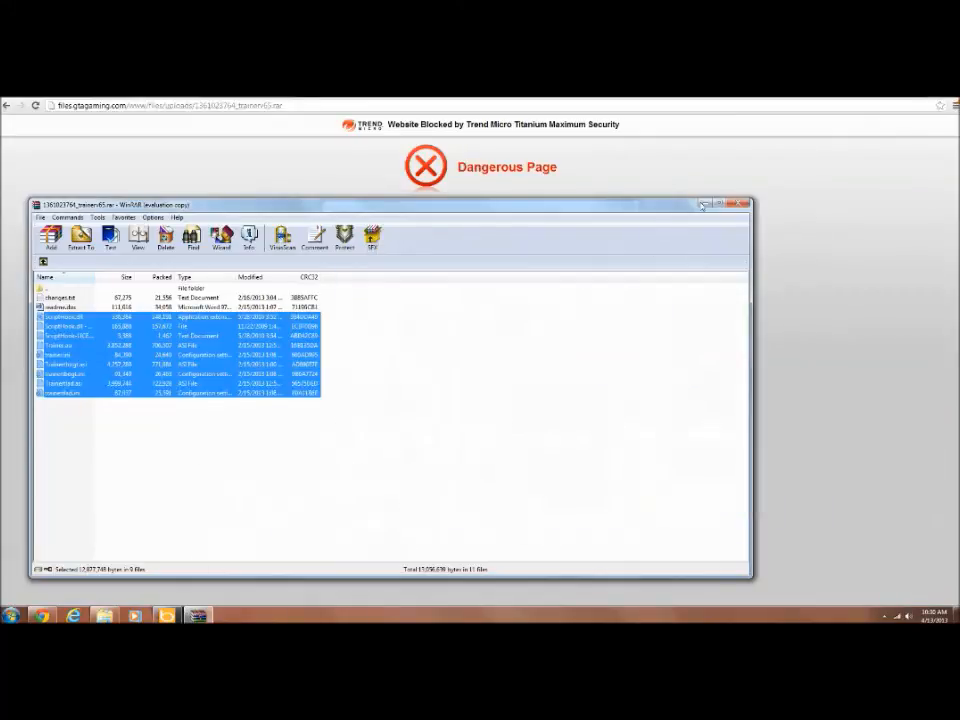
{"action": "left_click", "coordinate": [744, 205]}
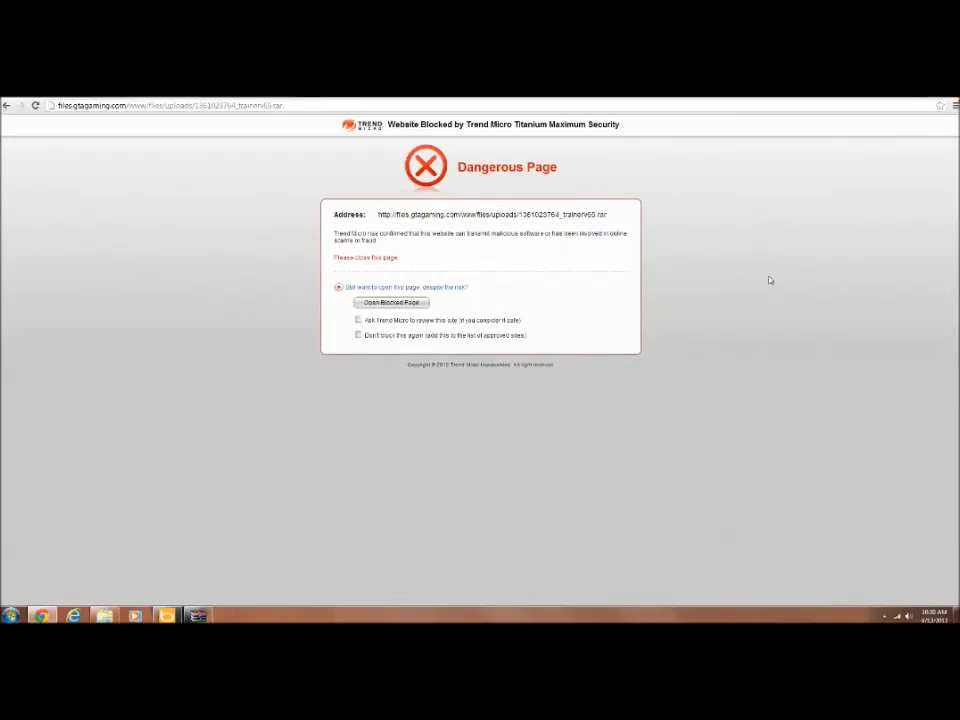